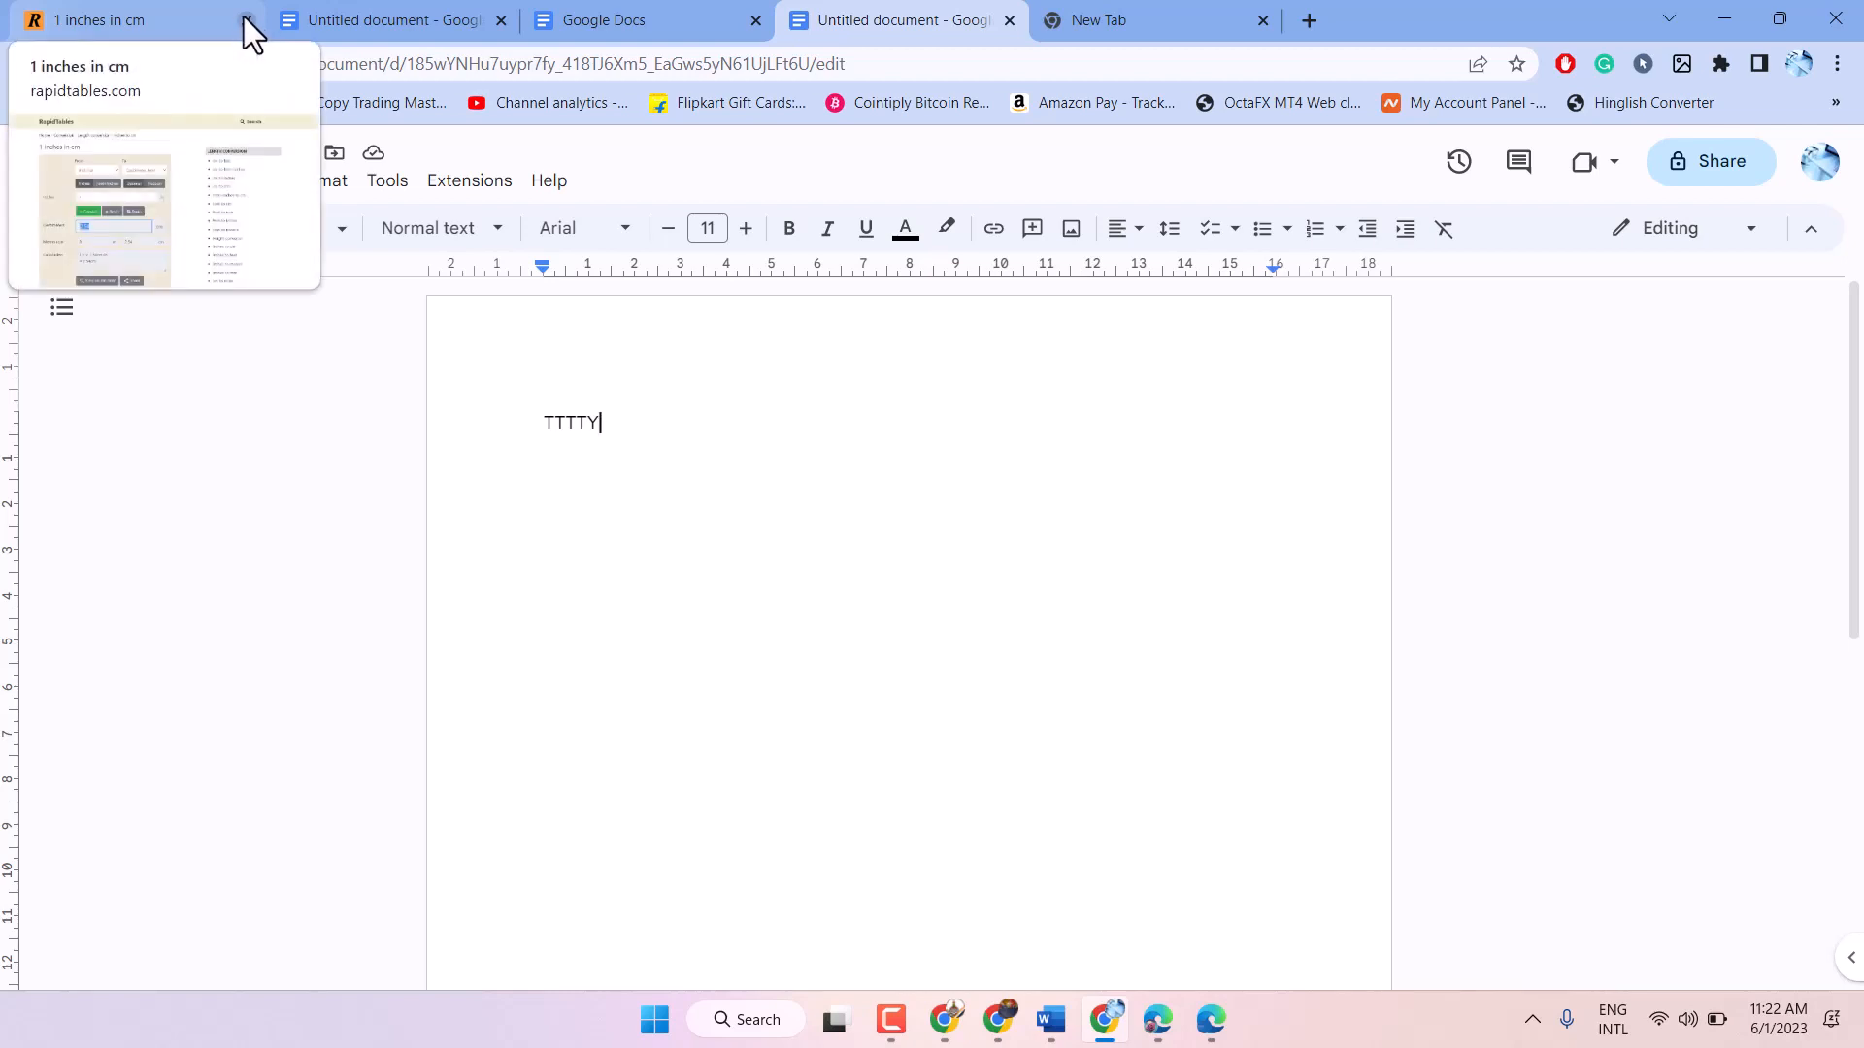
Step: Close the '1 inches in cm' tab and return to the untitled document containing TTTTY
click(231, 21)
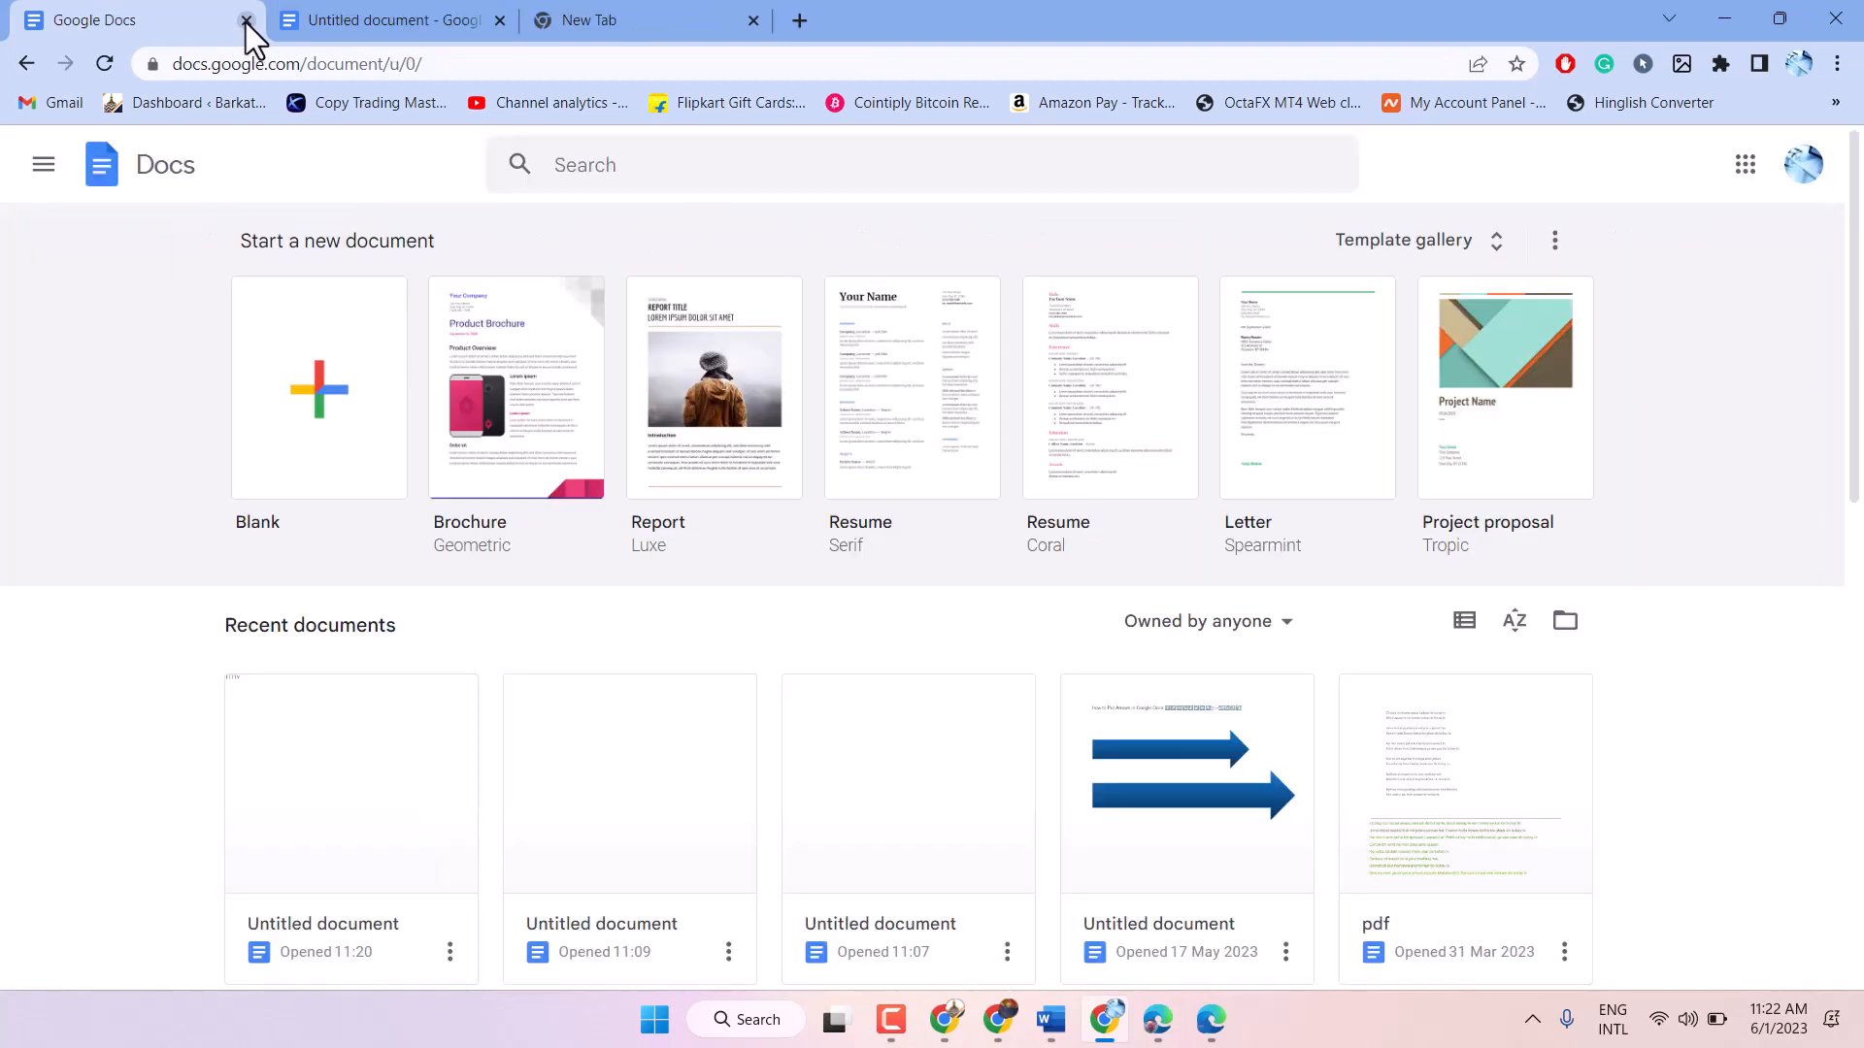
mouse_move(607, 25)
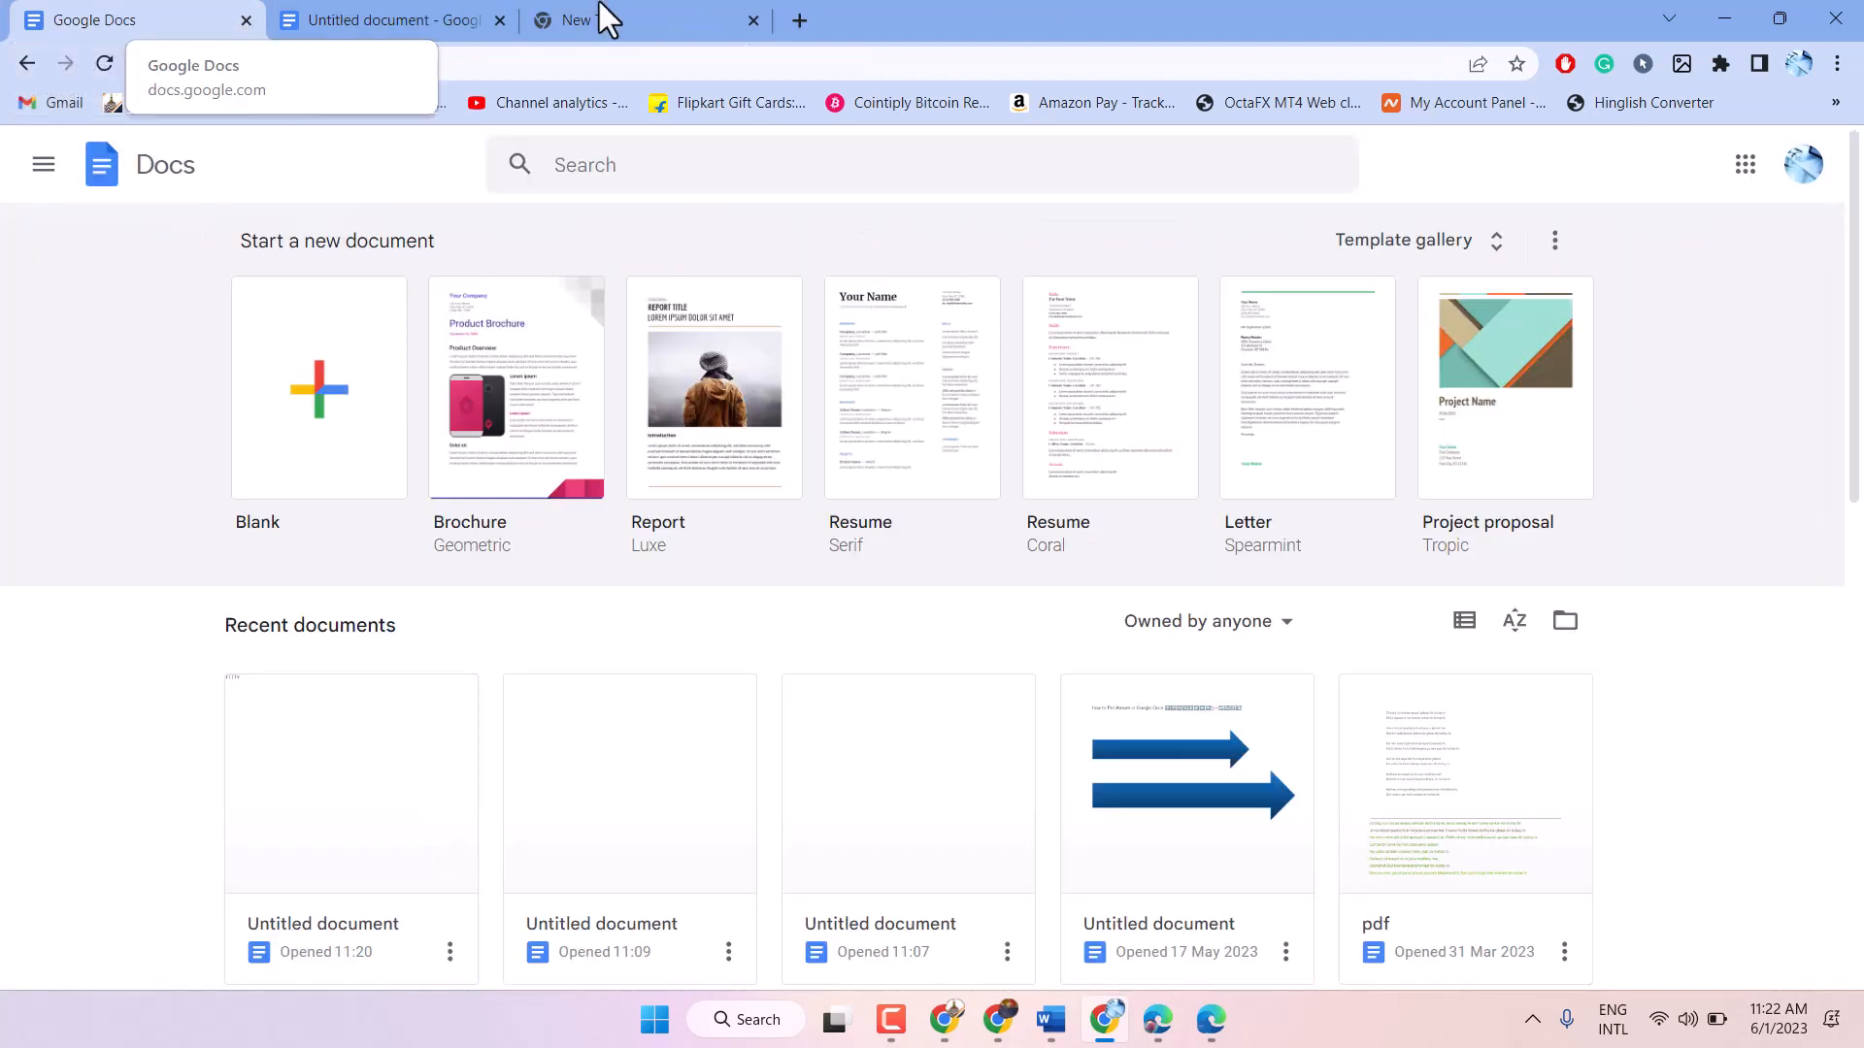
click(373, 21)
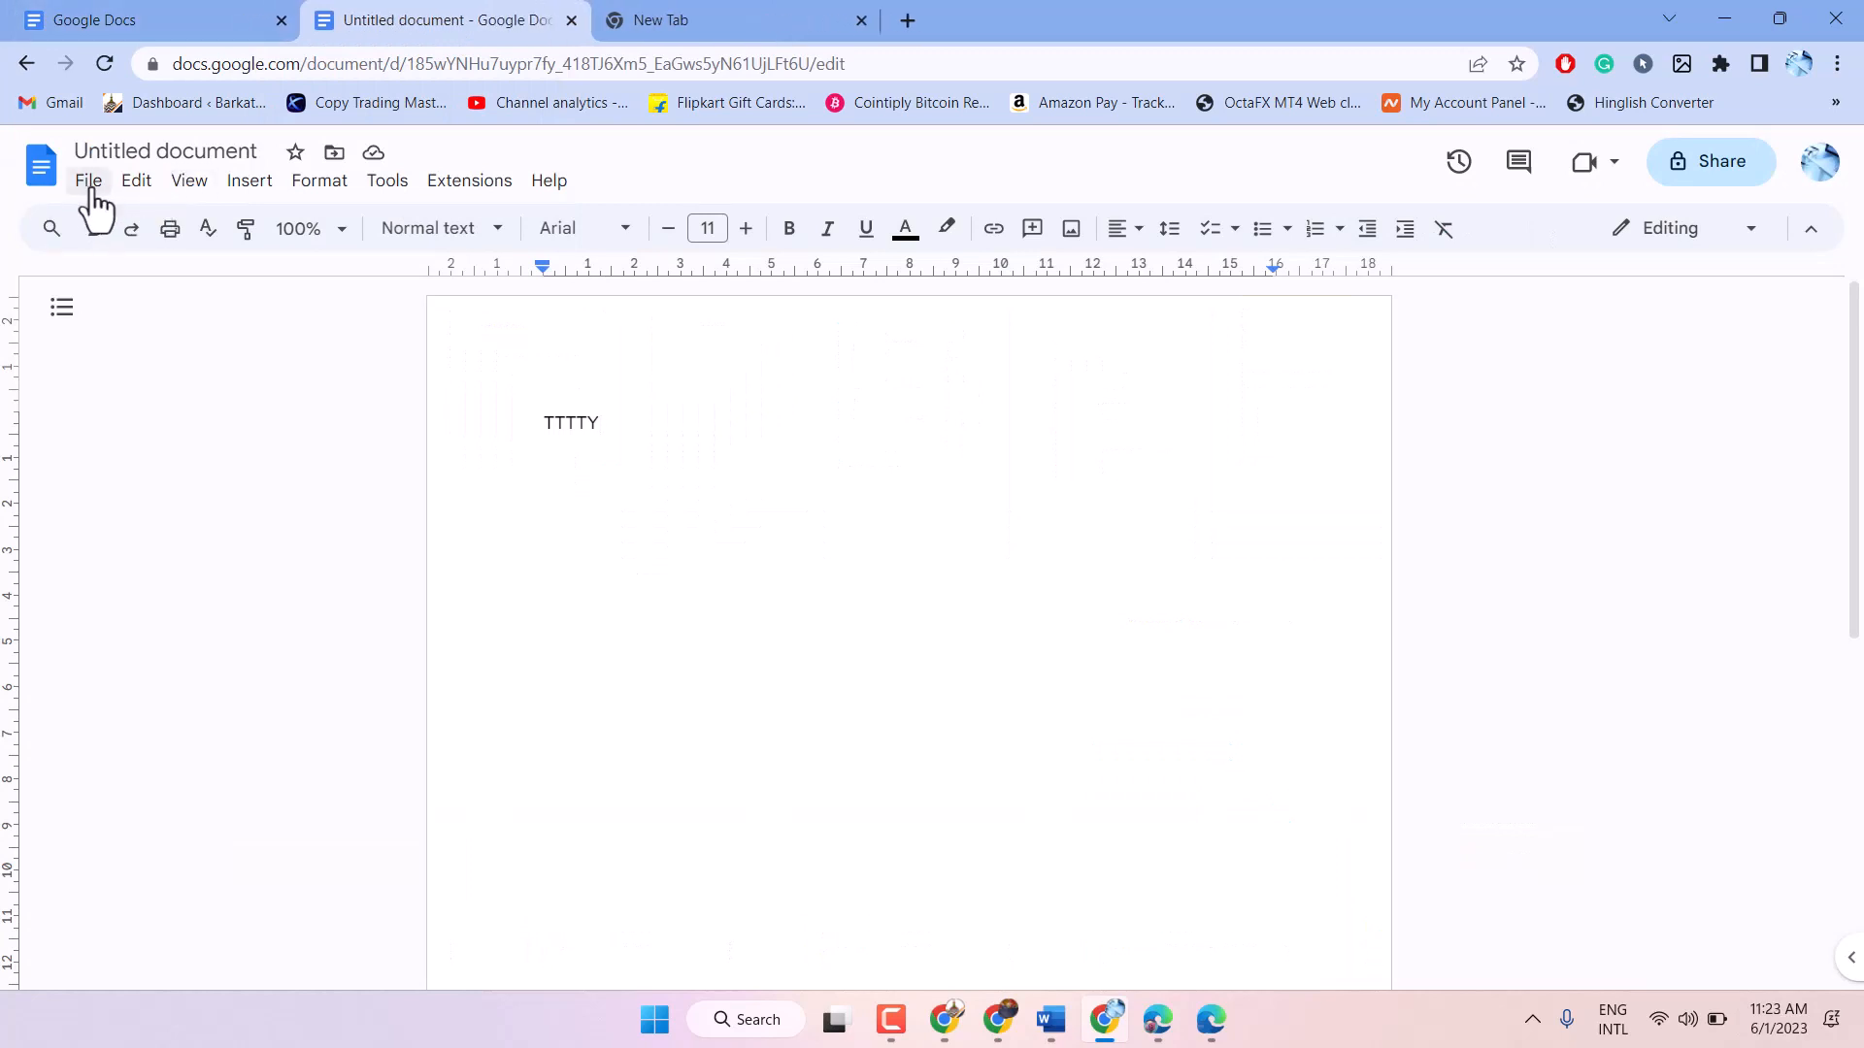
Step: Change the paper size from A4 to A5 (14.8 x 21.0 cm) in Page setup
click(87, 181)
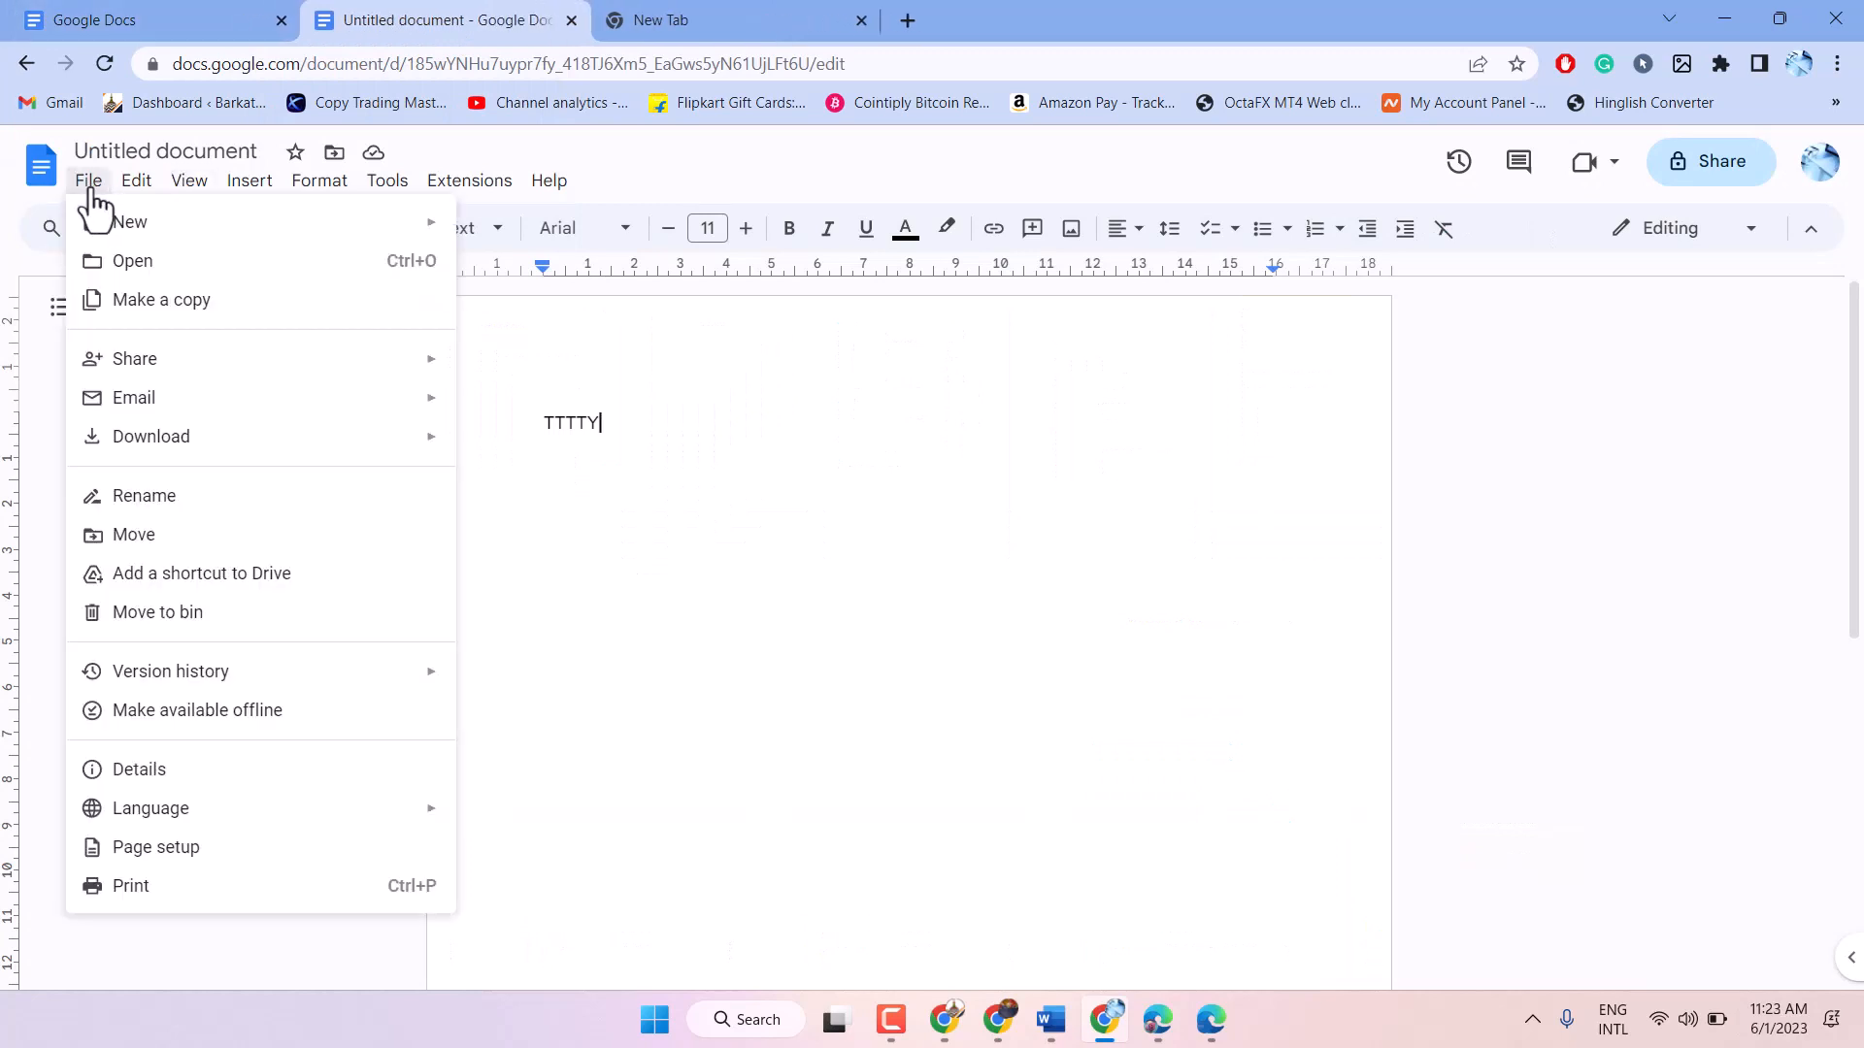
mouse_move(105, 262)
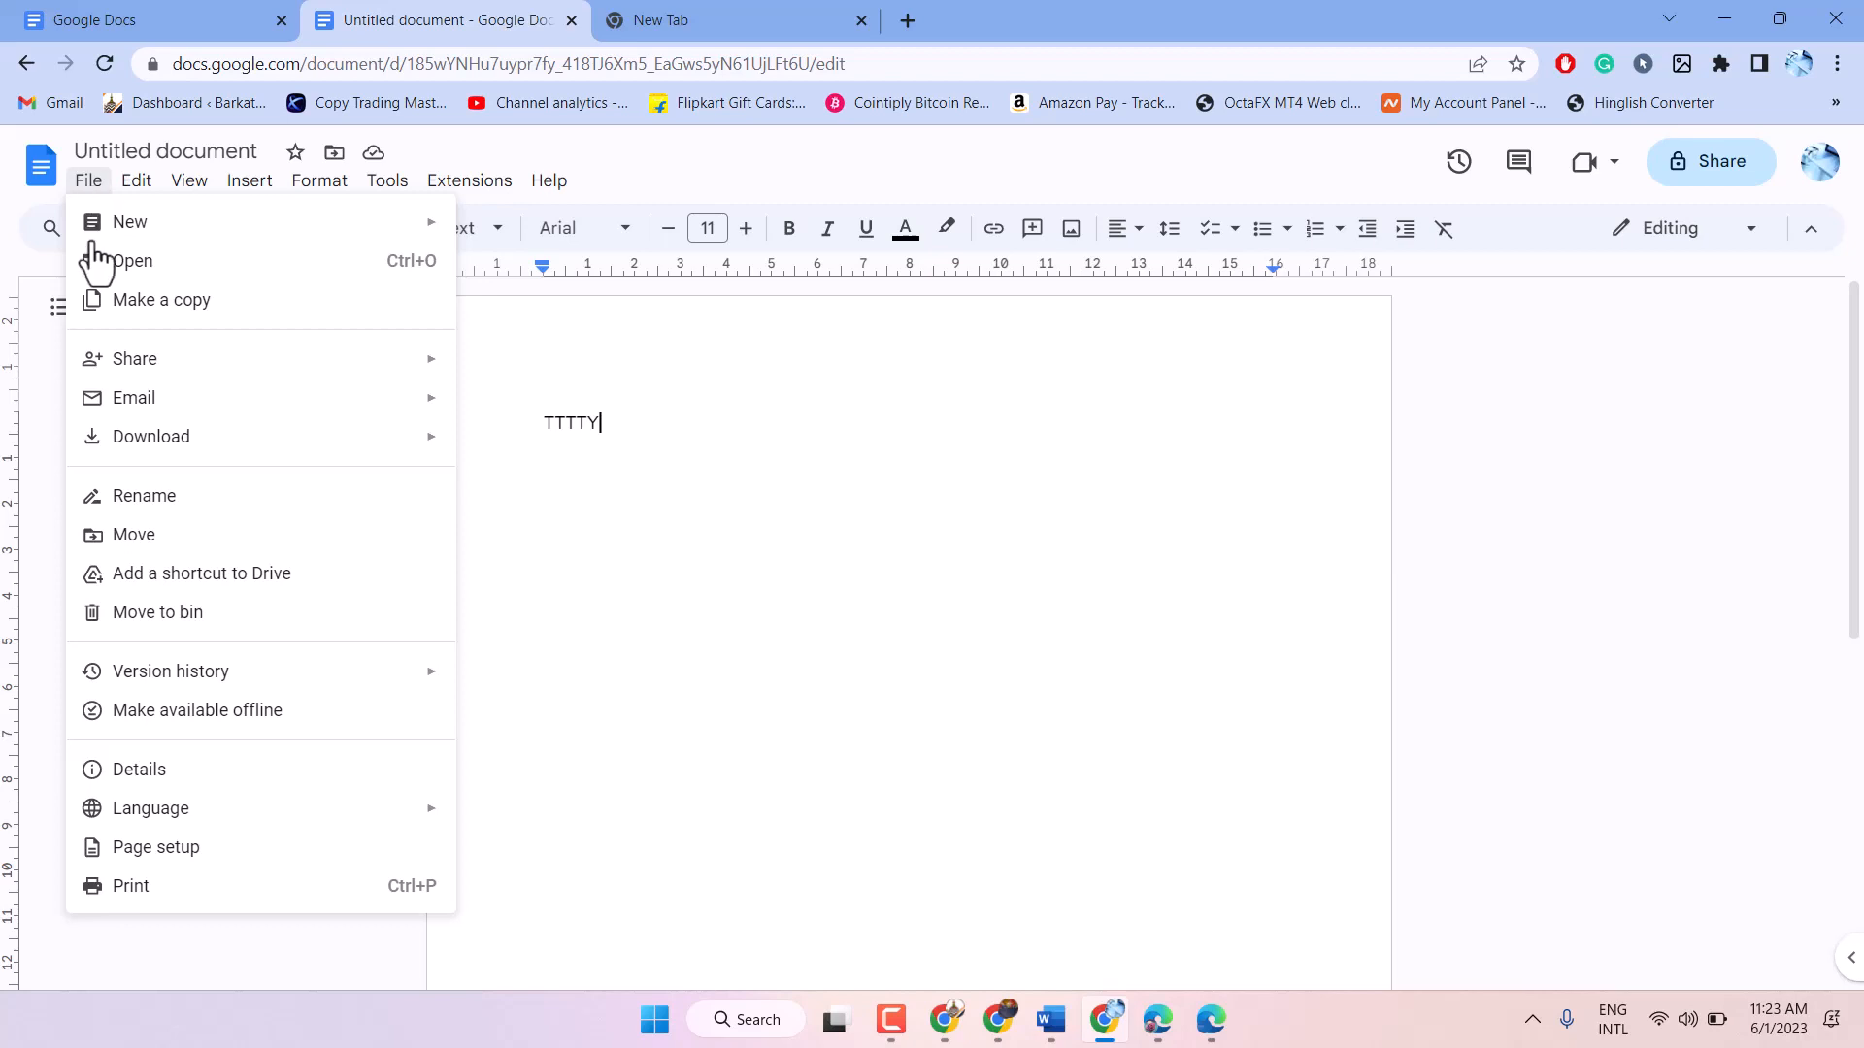
click(156, 847)
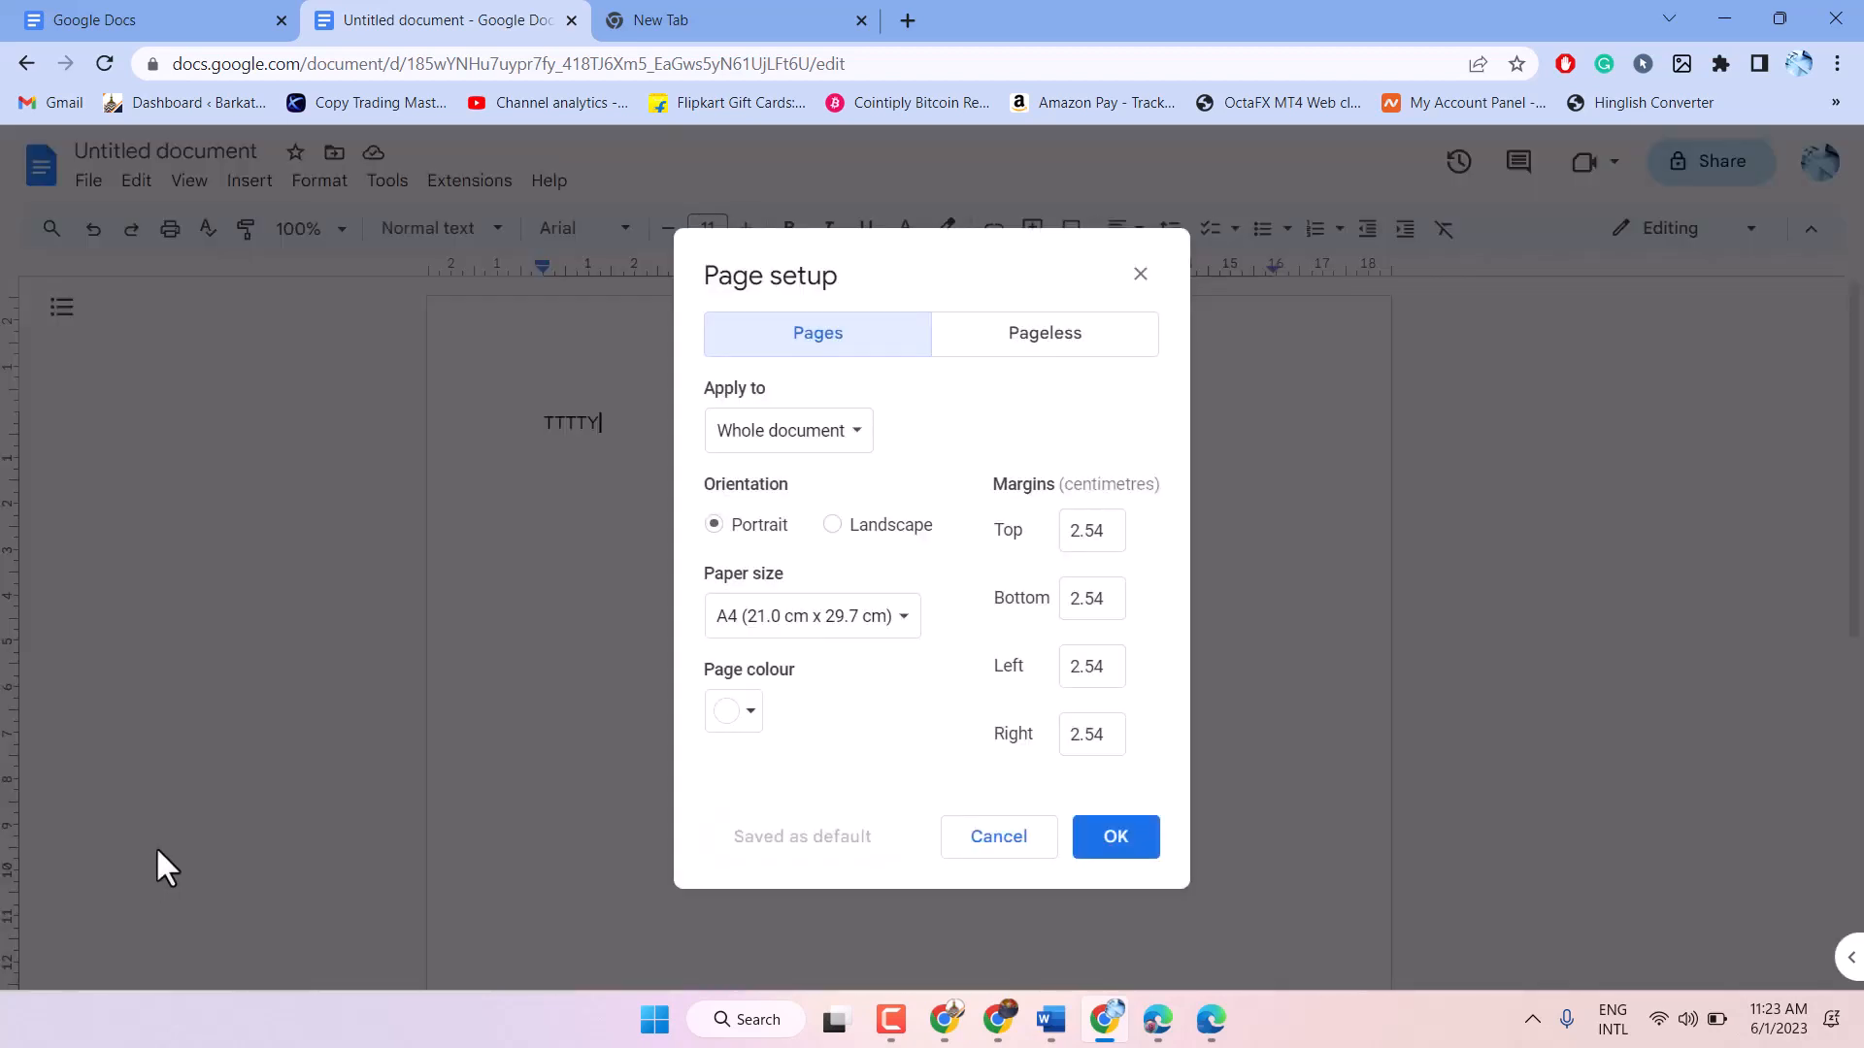
mouse_move(767, 539)
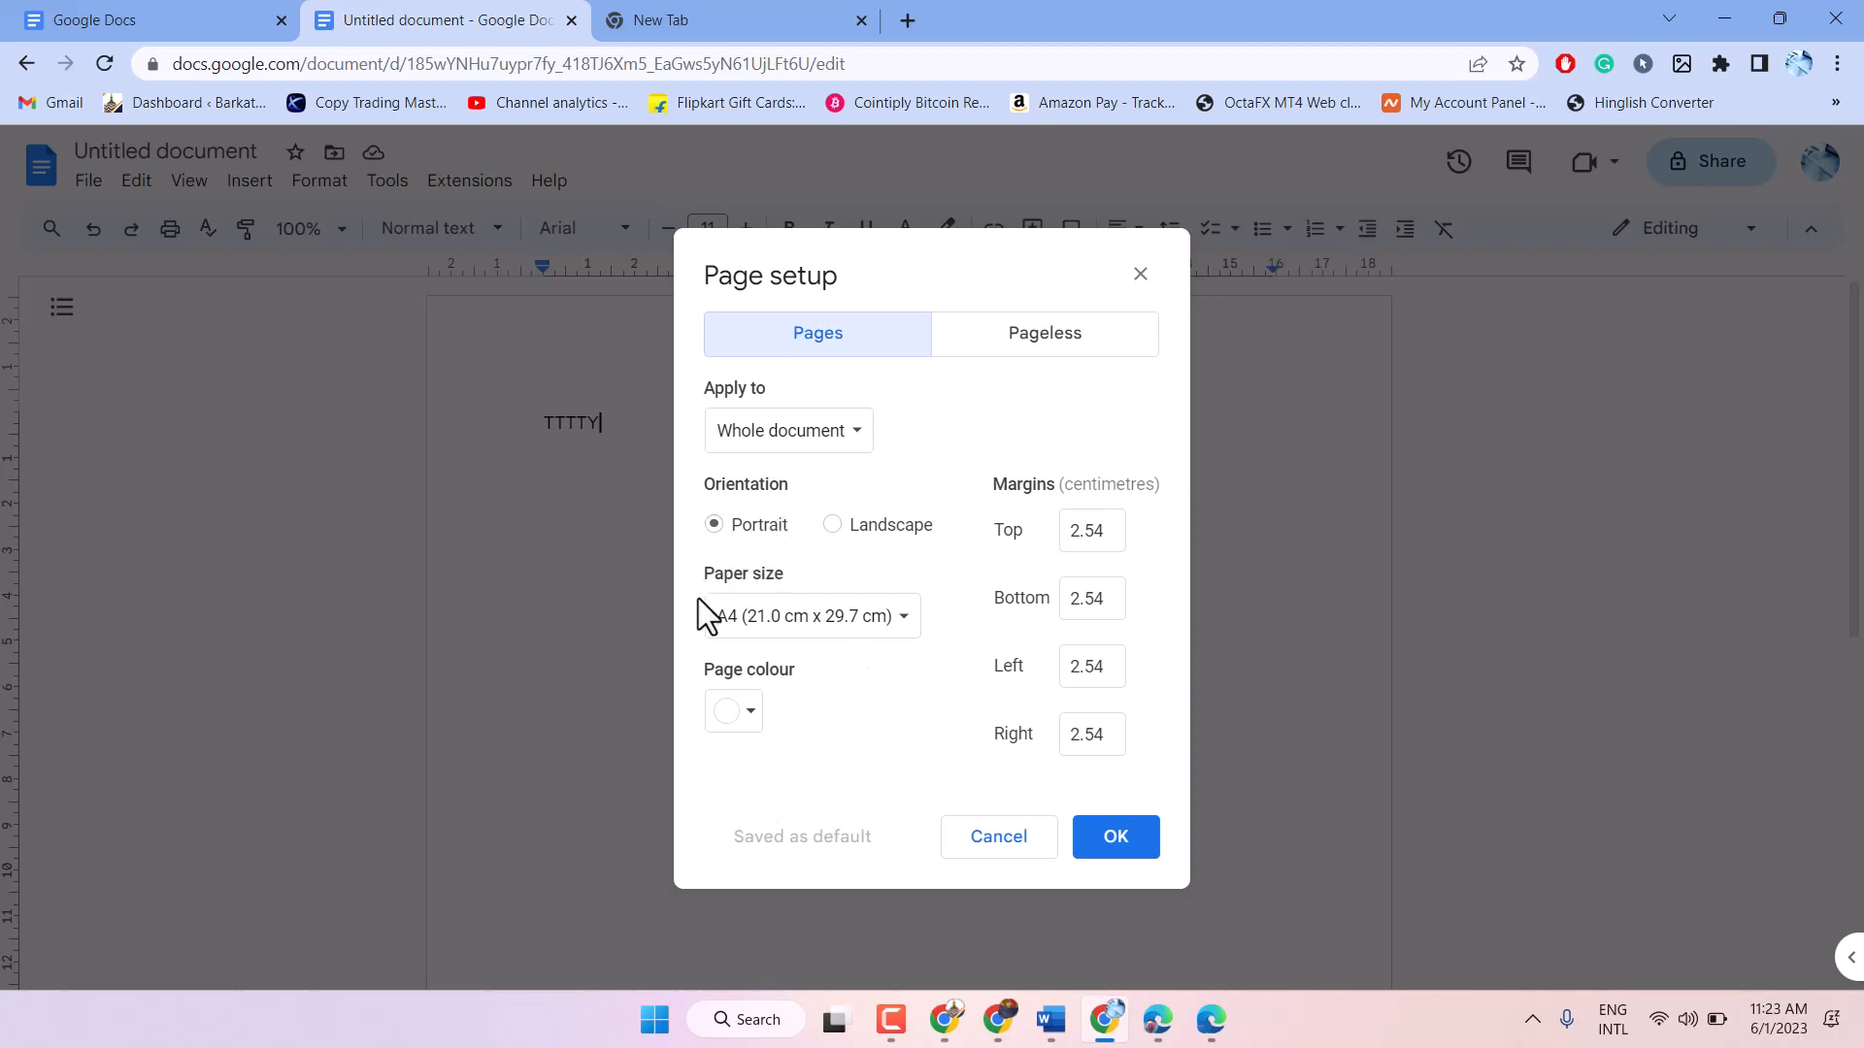
mouse_move(729, 608)
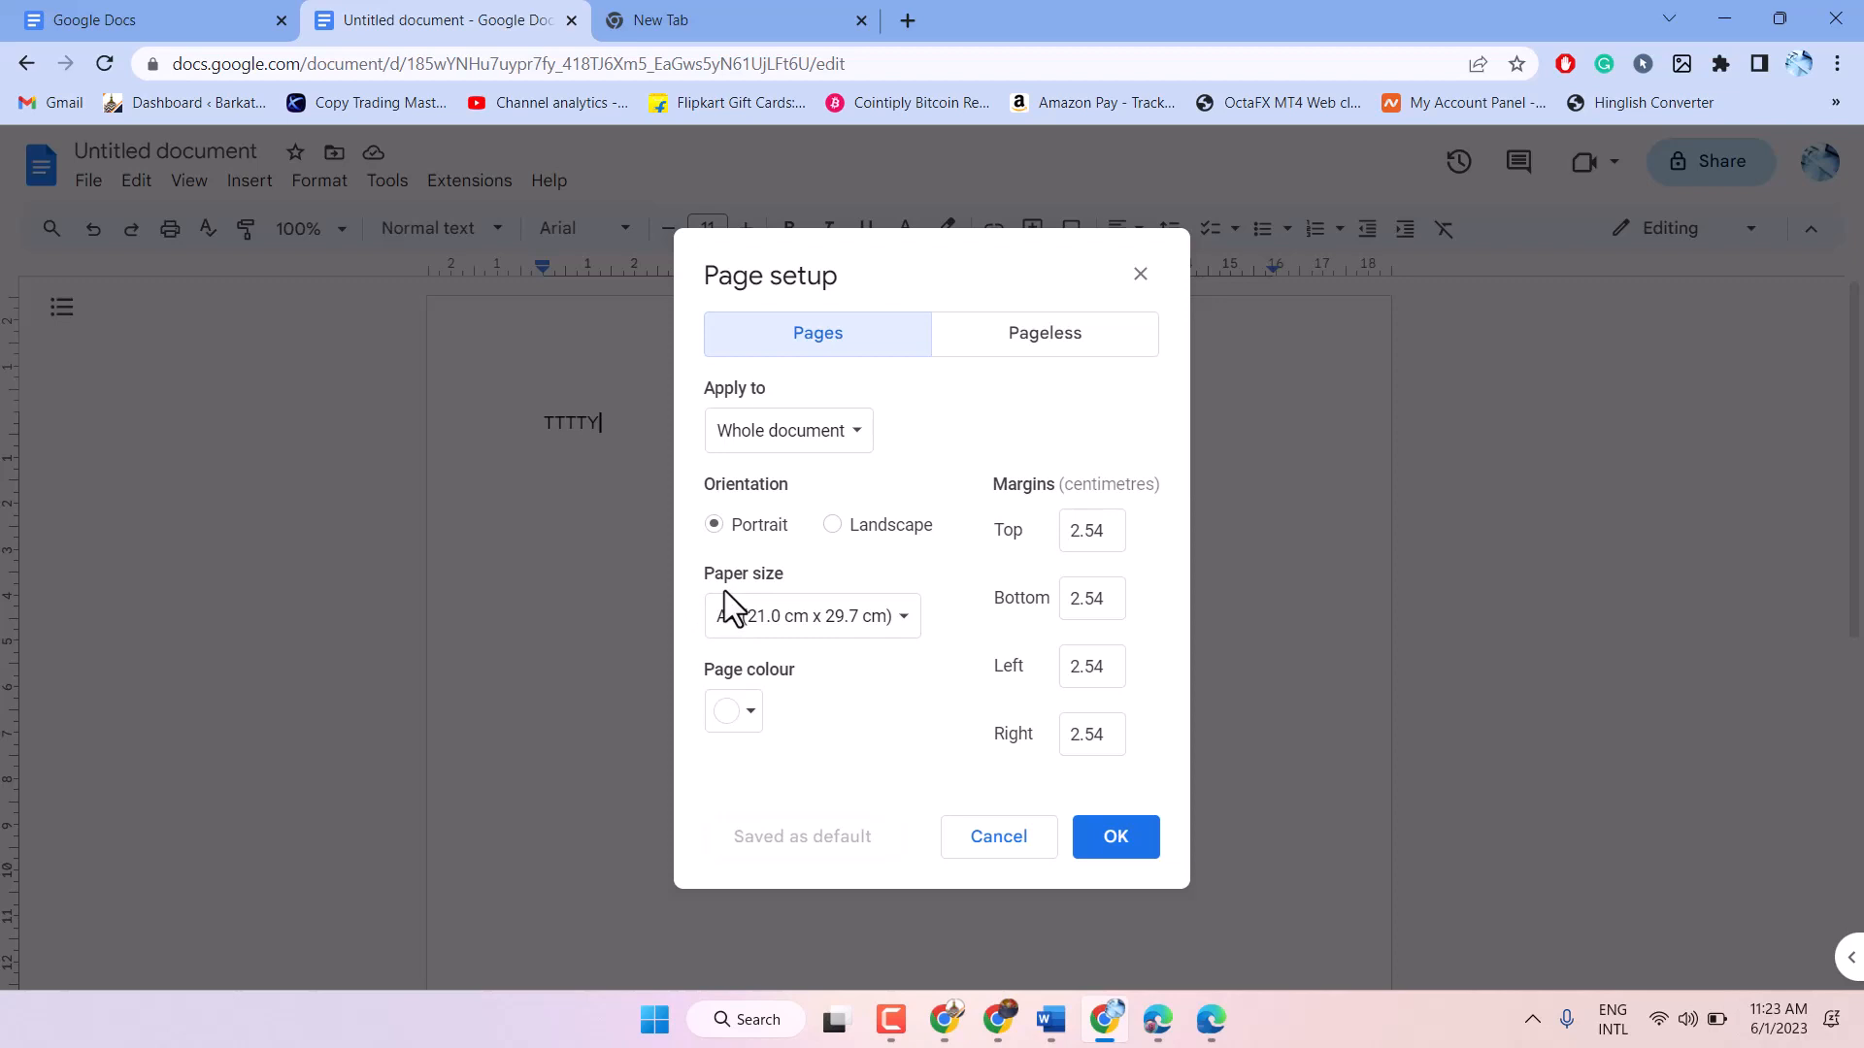
click(812, 616)
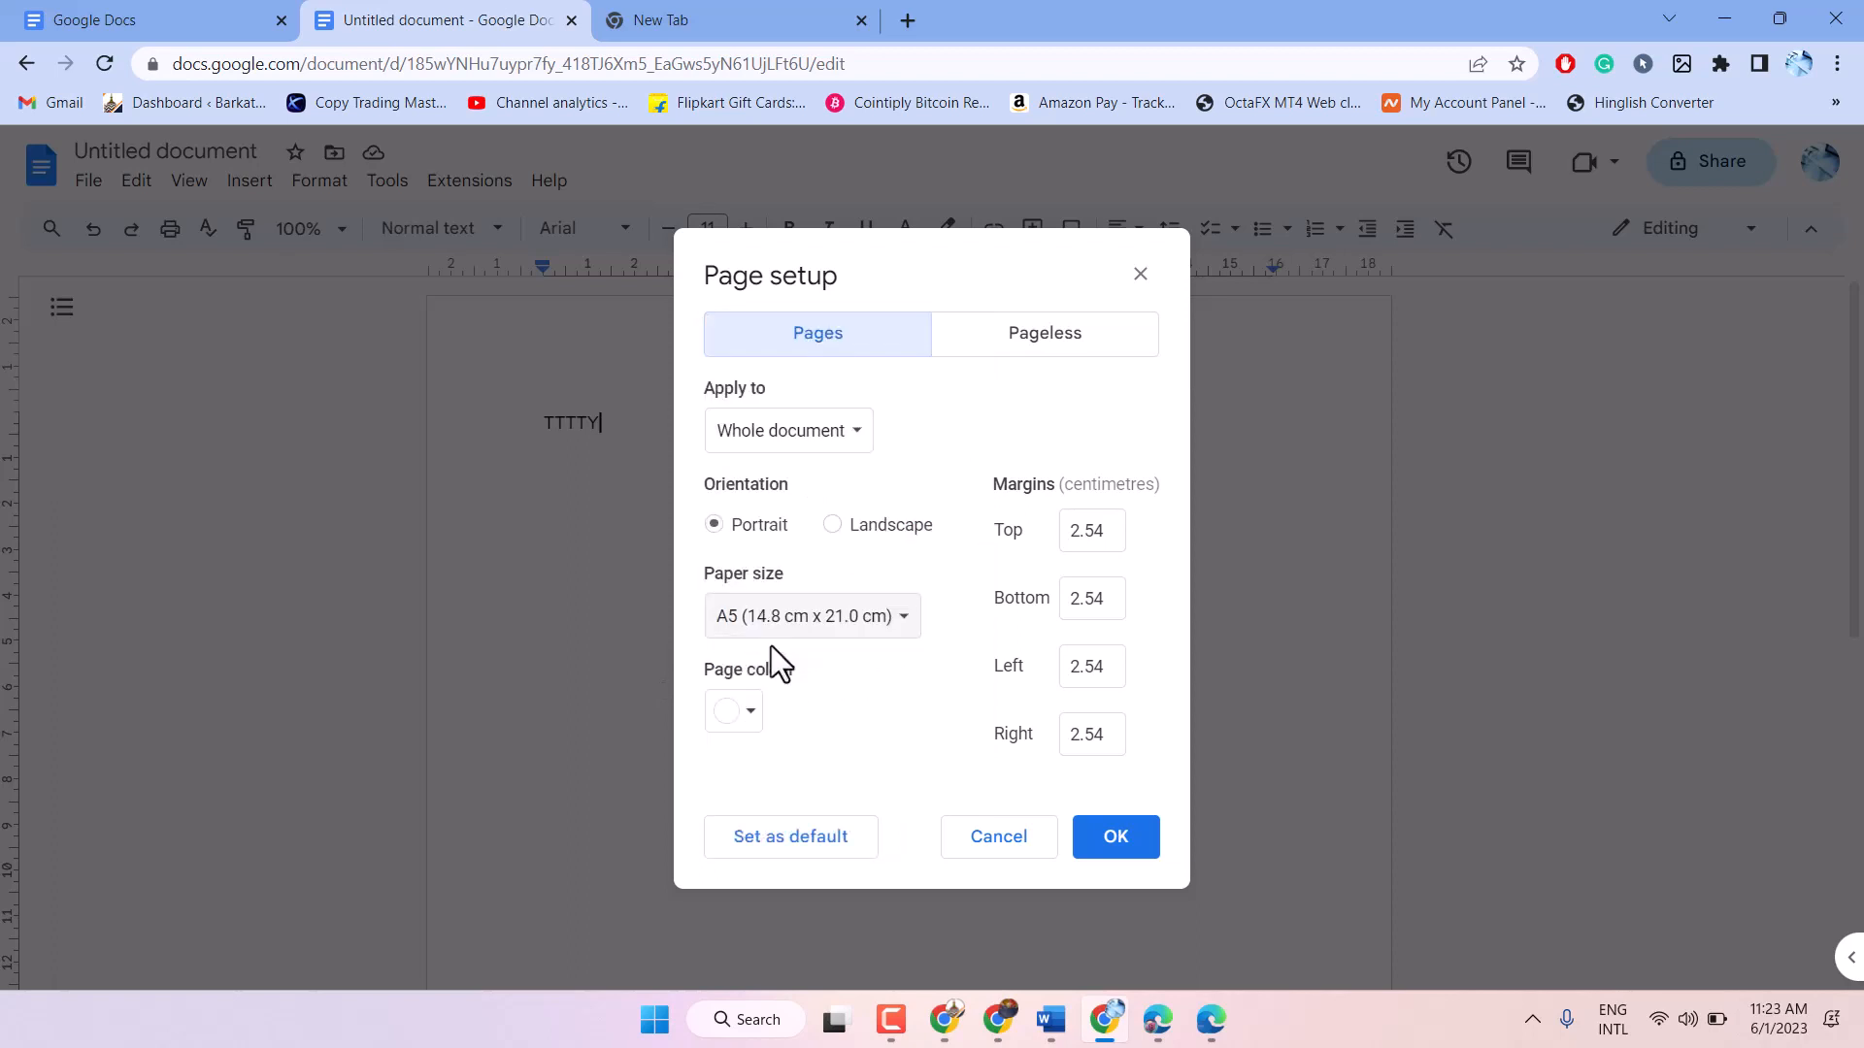
mouse_move(982, 804)
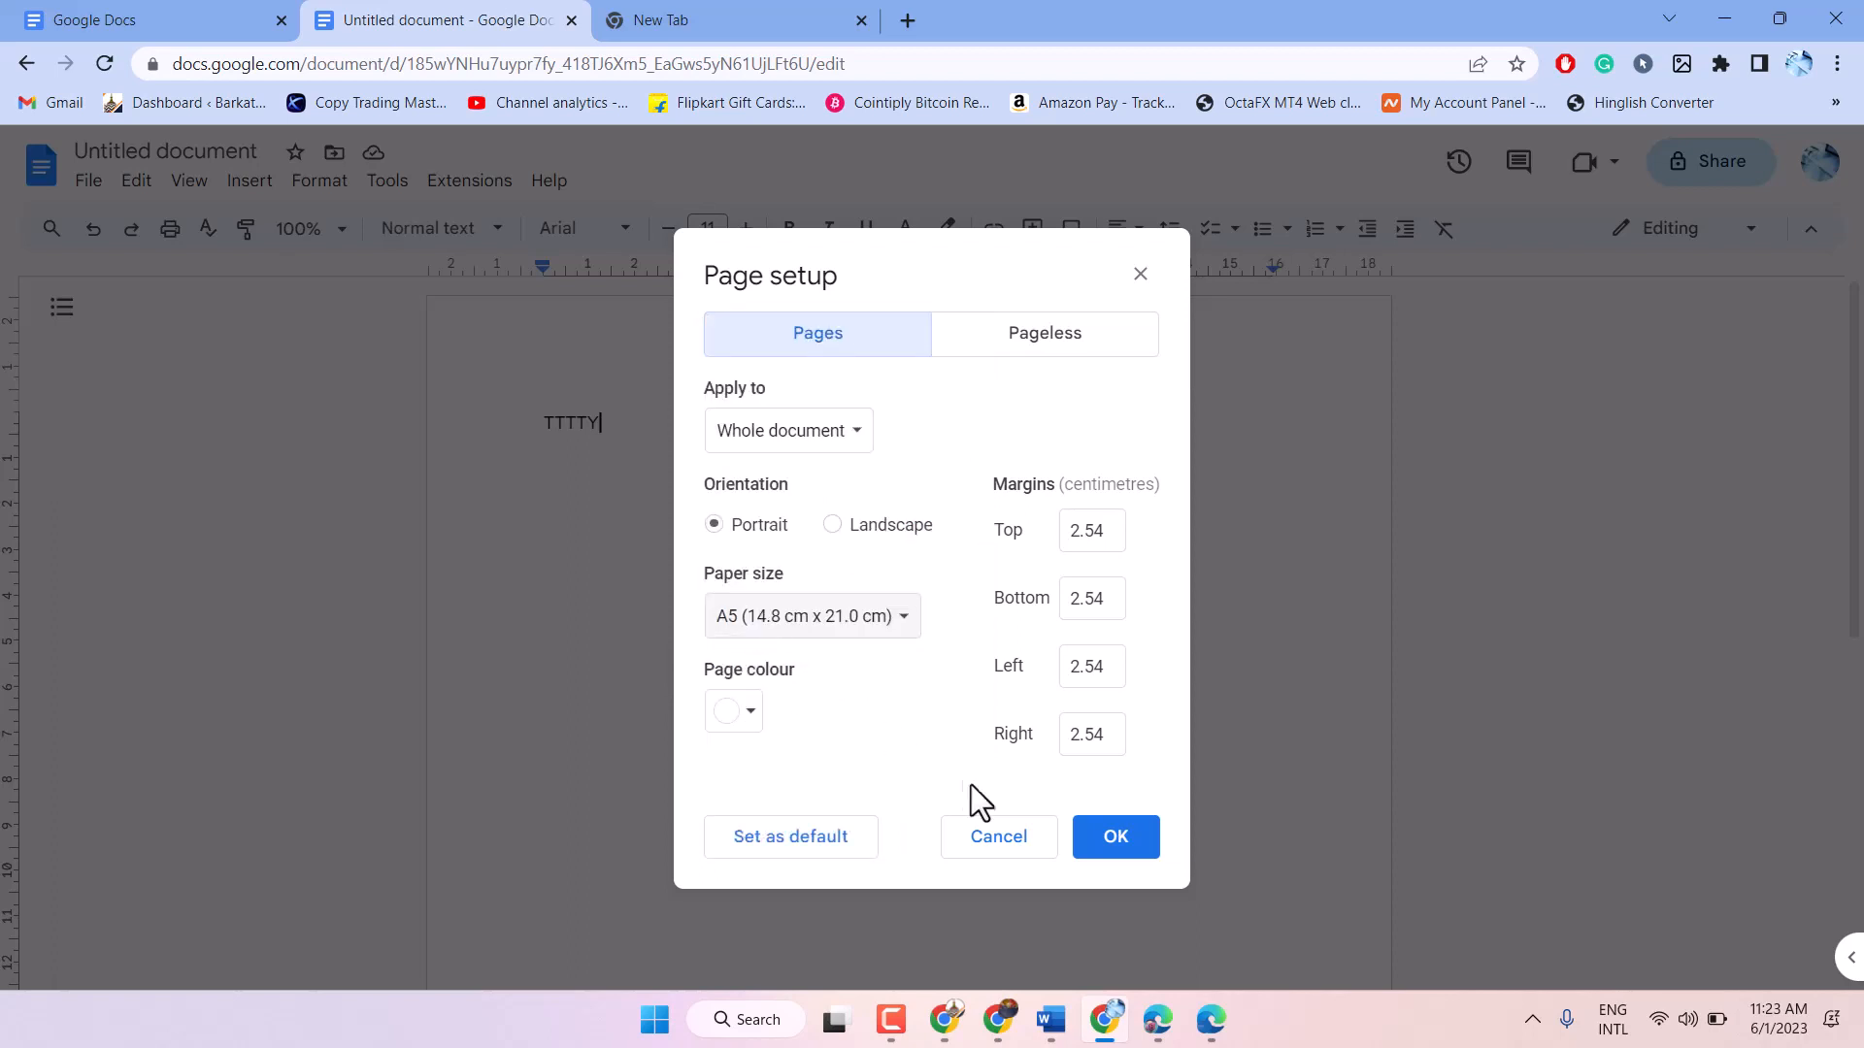
click(1116, 837)
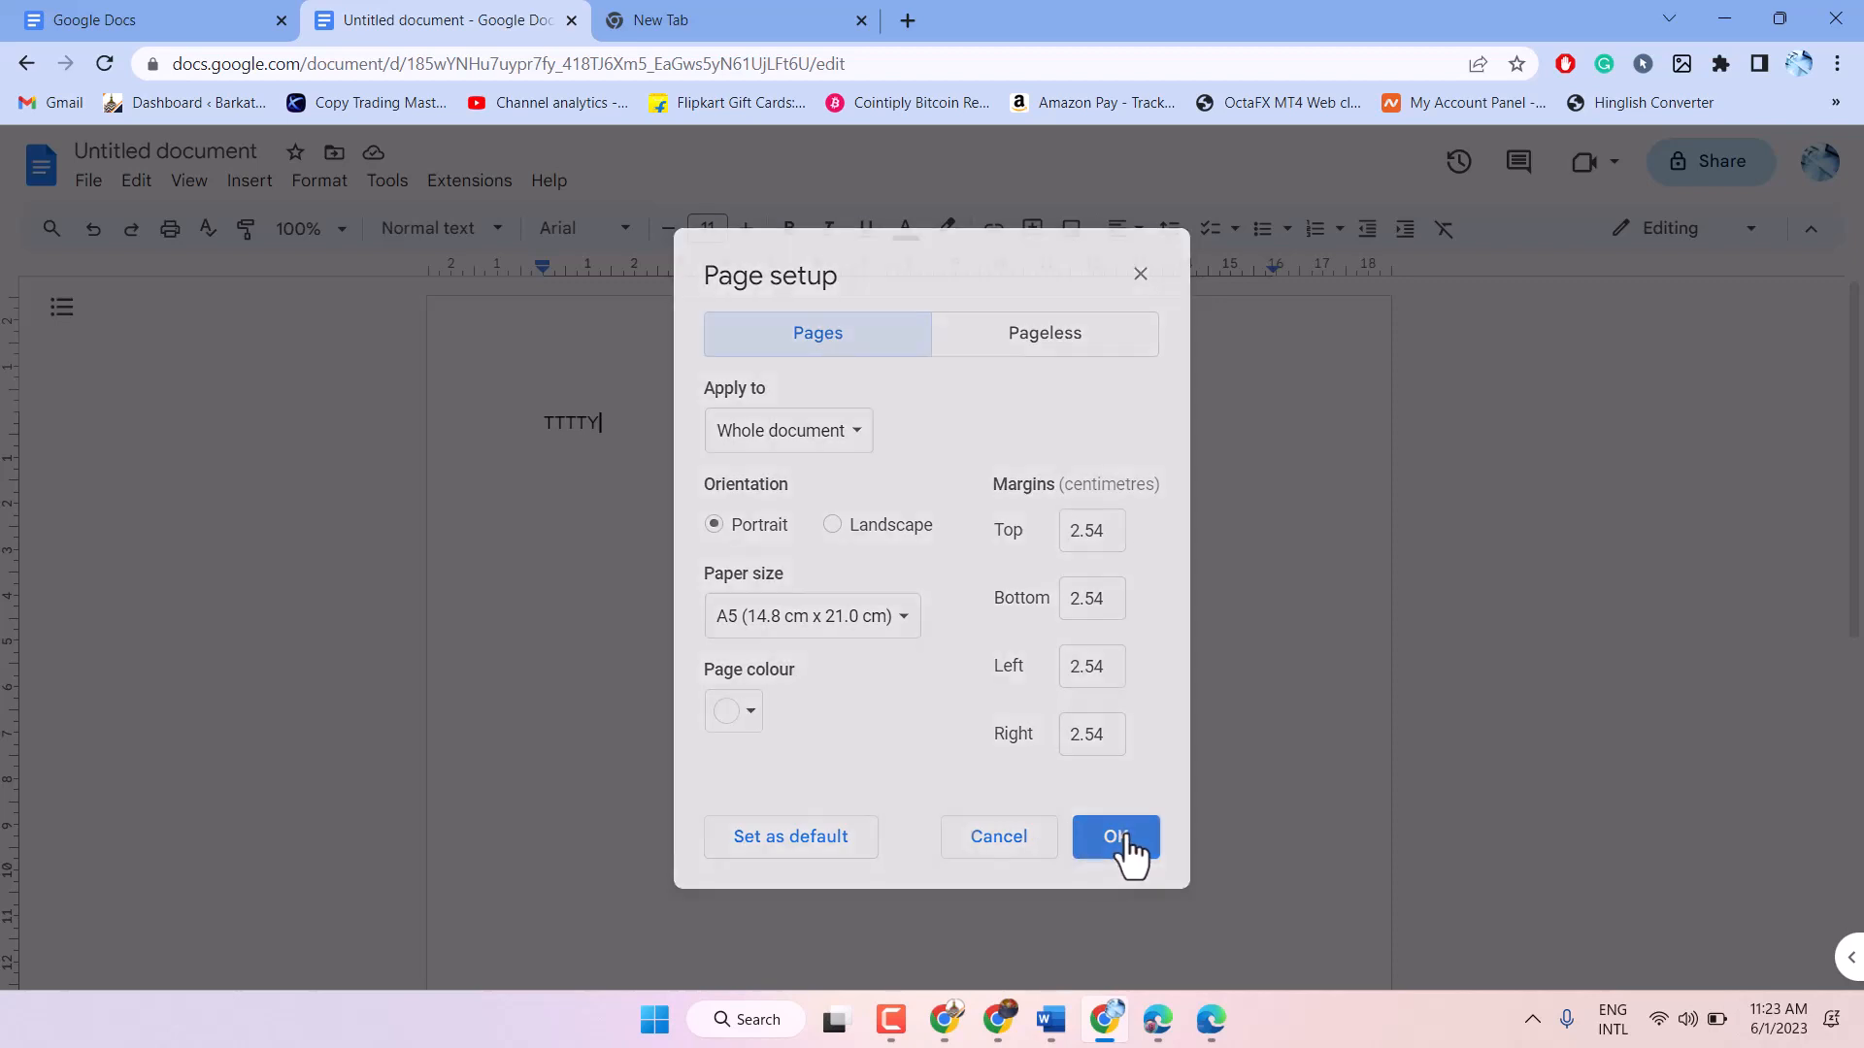
Step: Reopen Page setup to confirm the A5 page size
click(1117, 837)
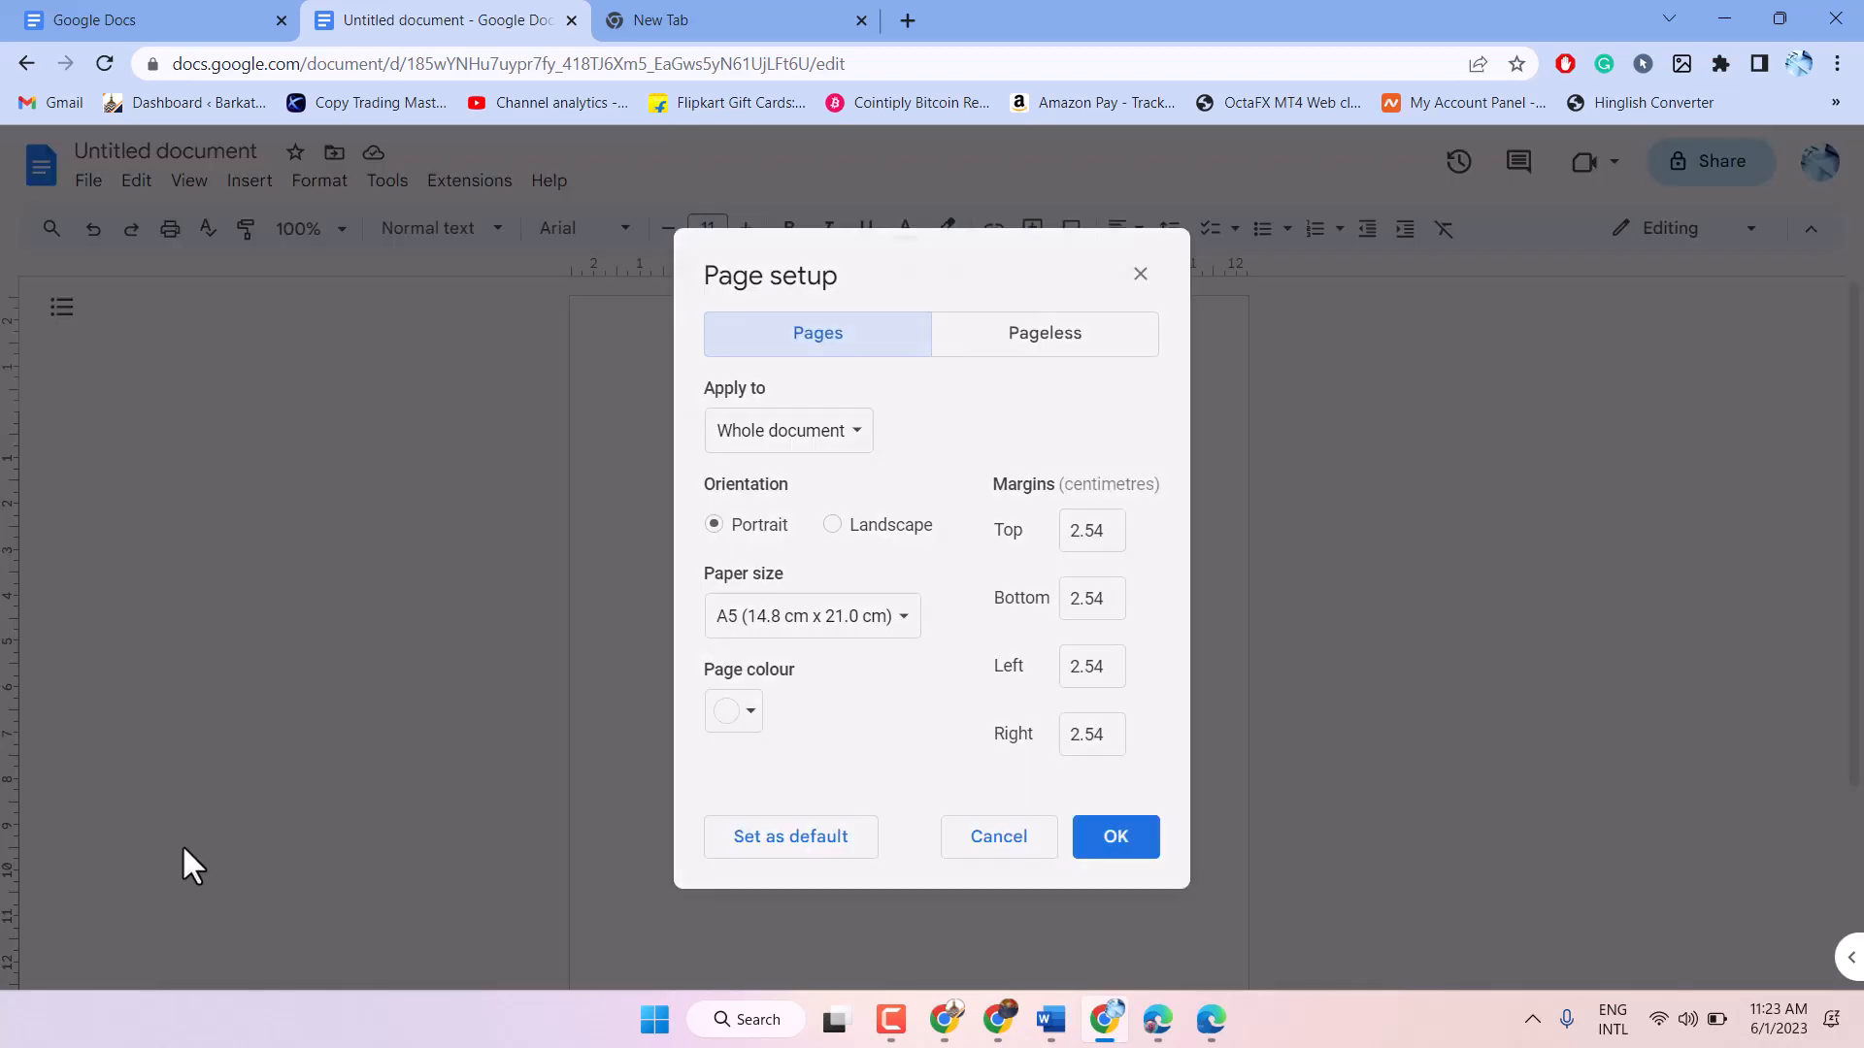
mouse_move(767, 629)
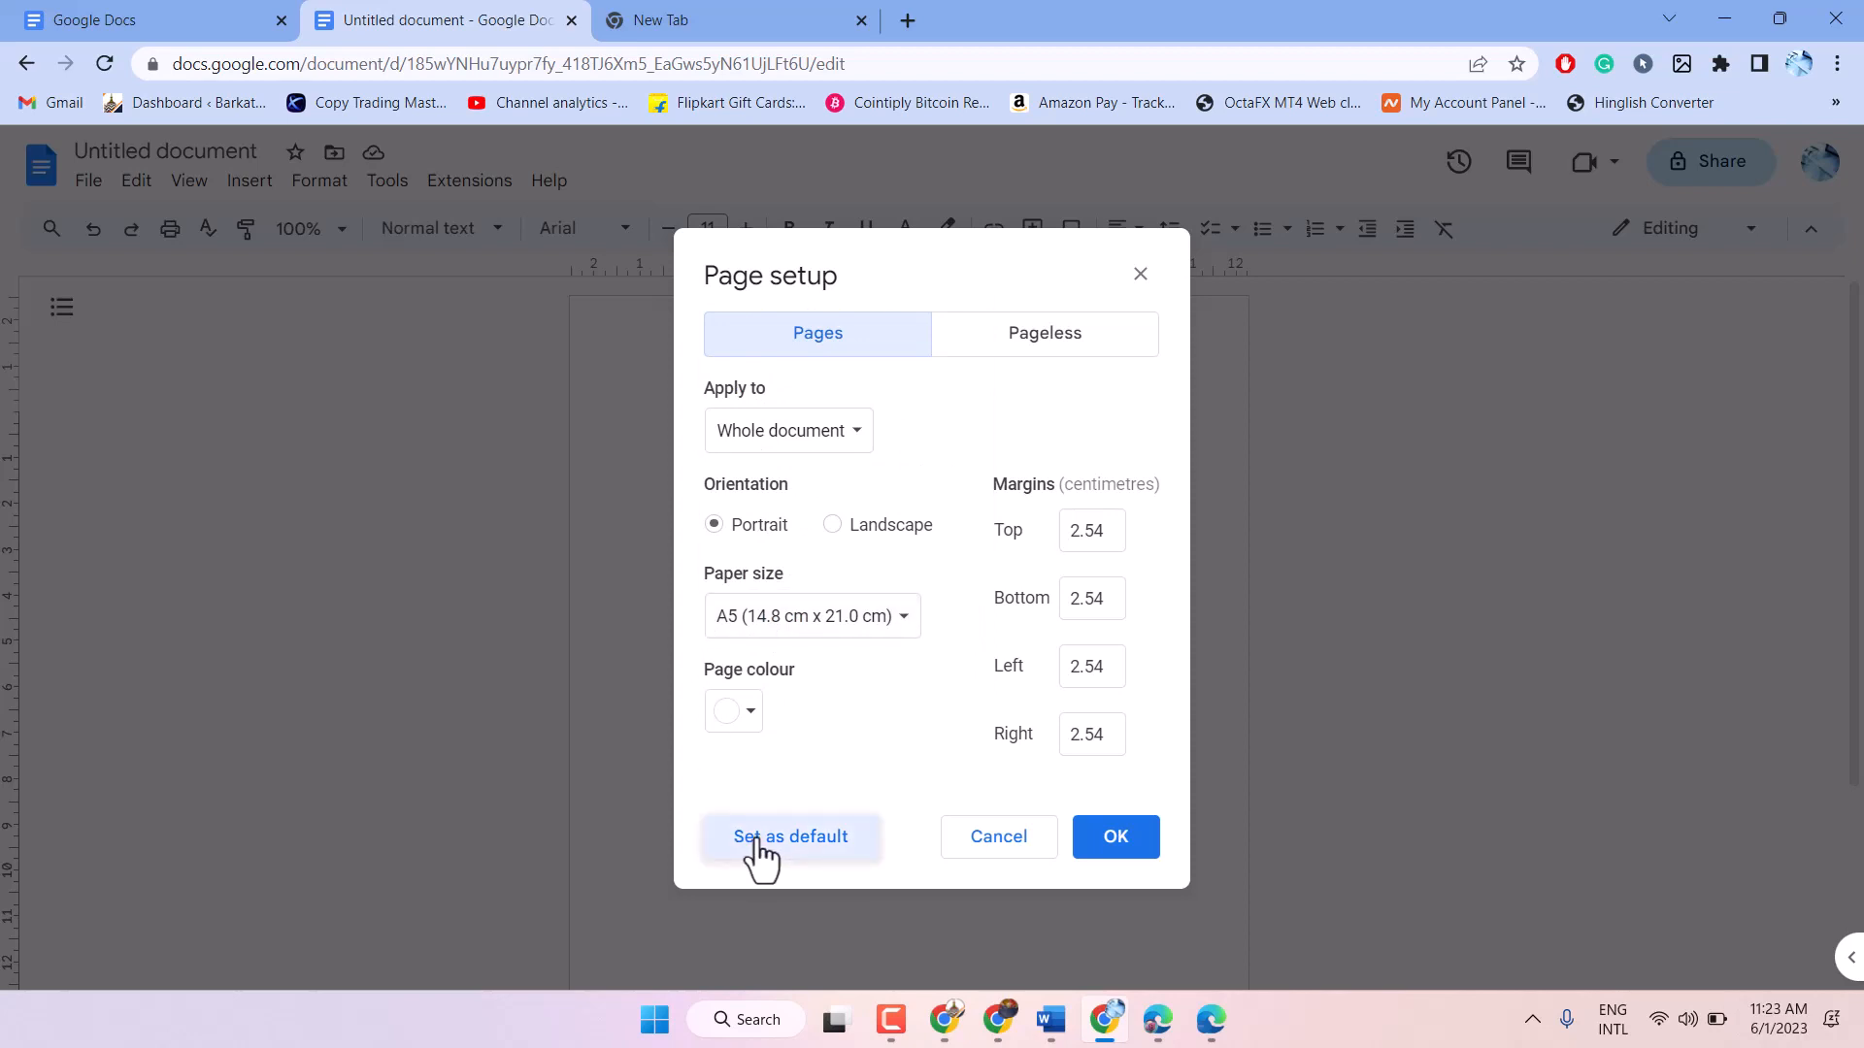
mouse_move(943, 695)
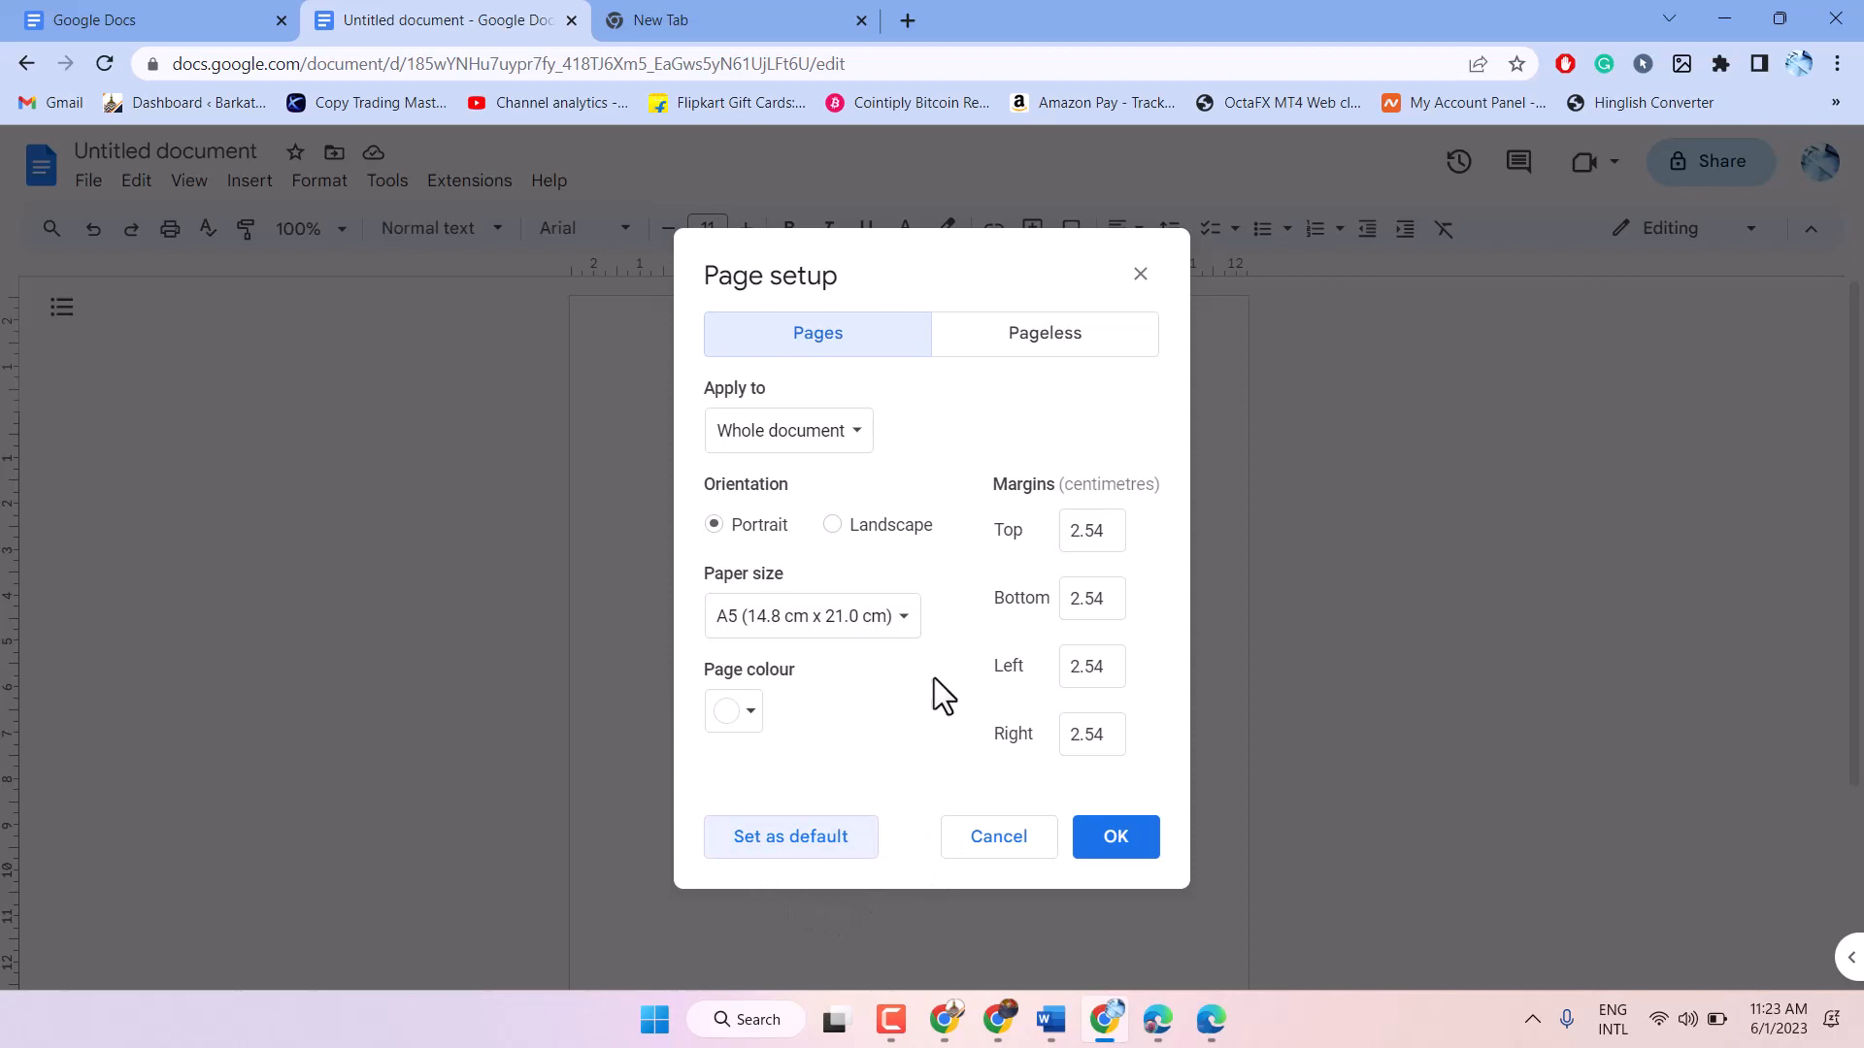
mouse_move(906, 483)
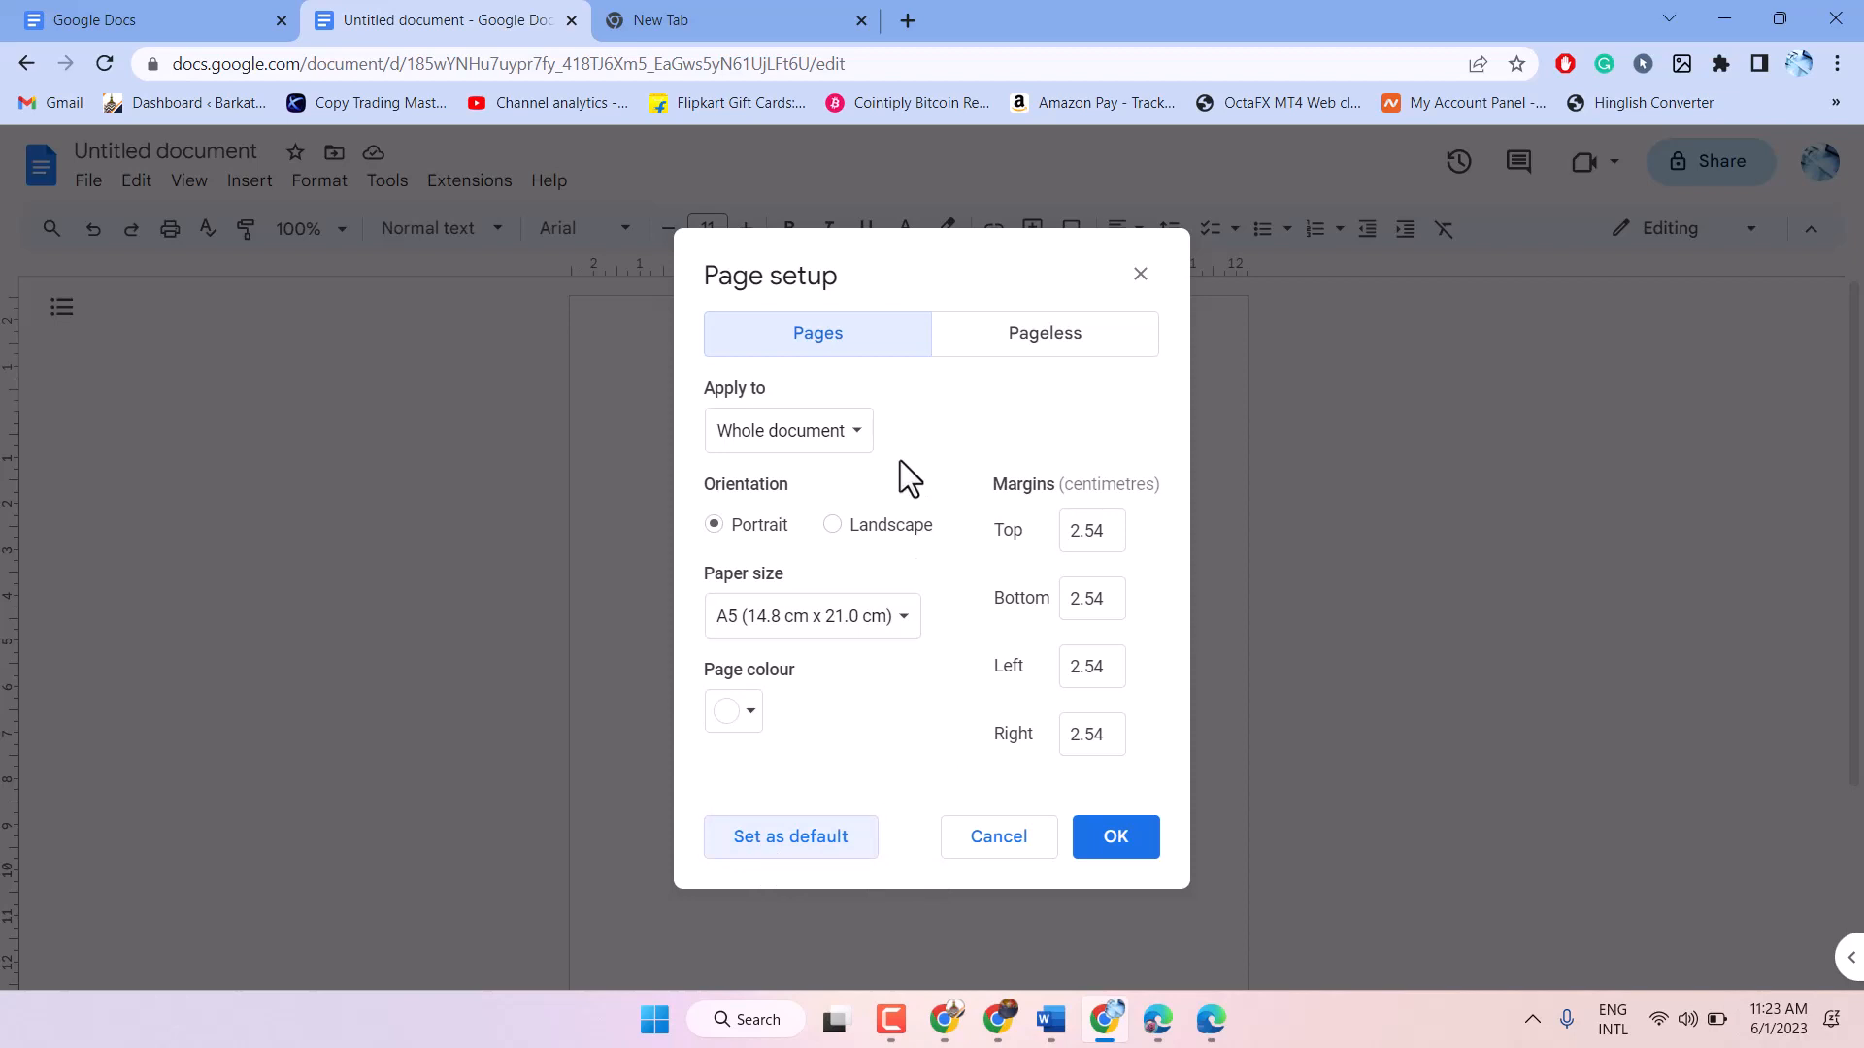
Step: Set the page colour to grey, save as default, and preview the pageless option
click(733, 710)
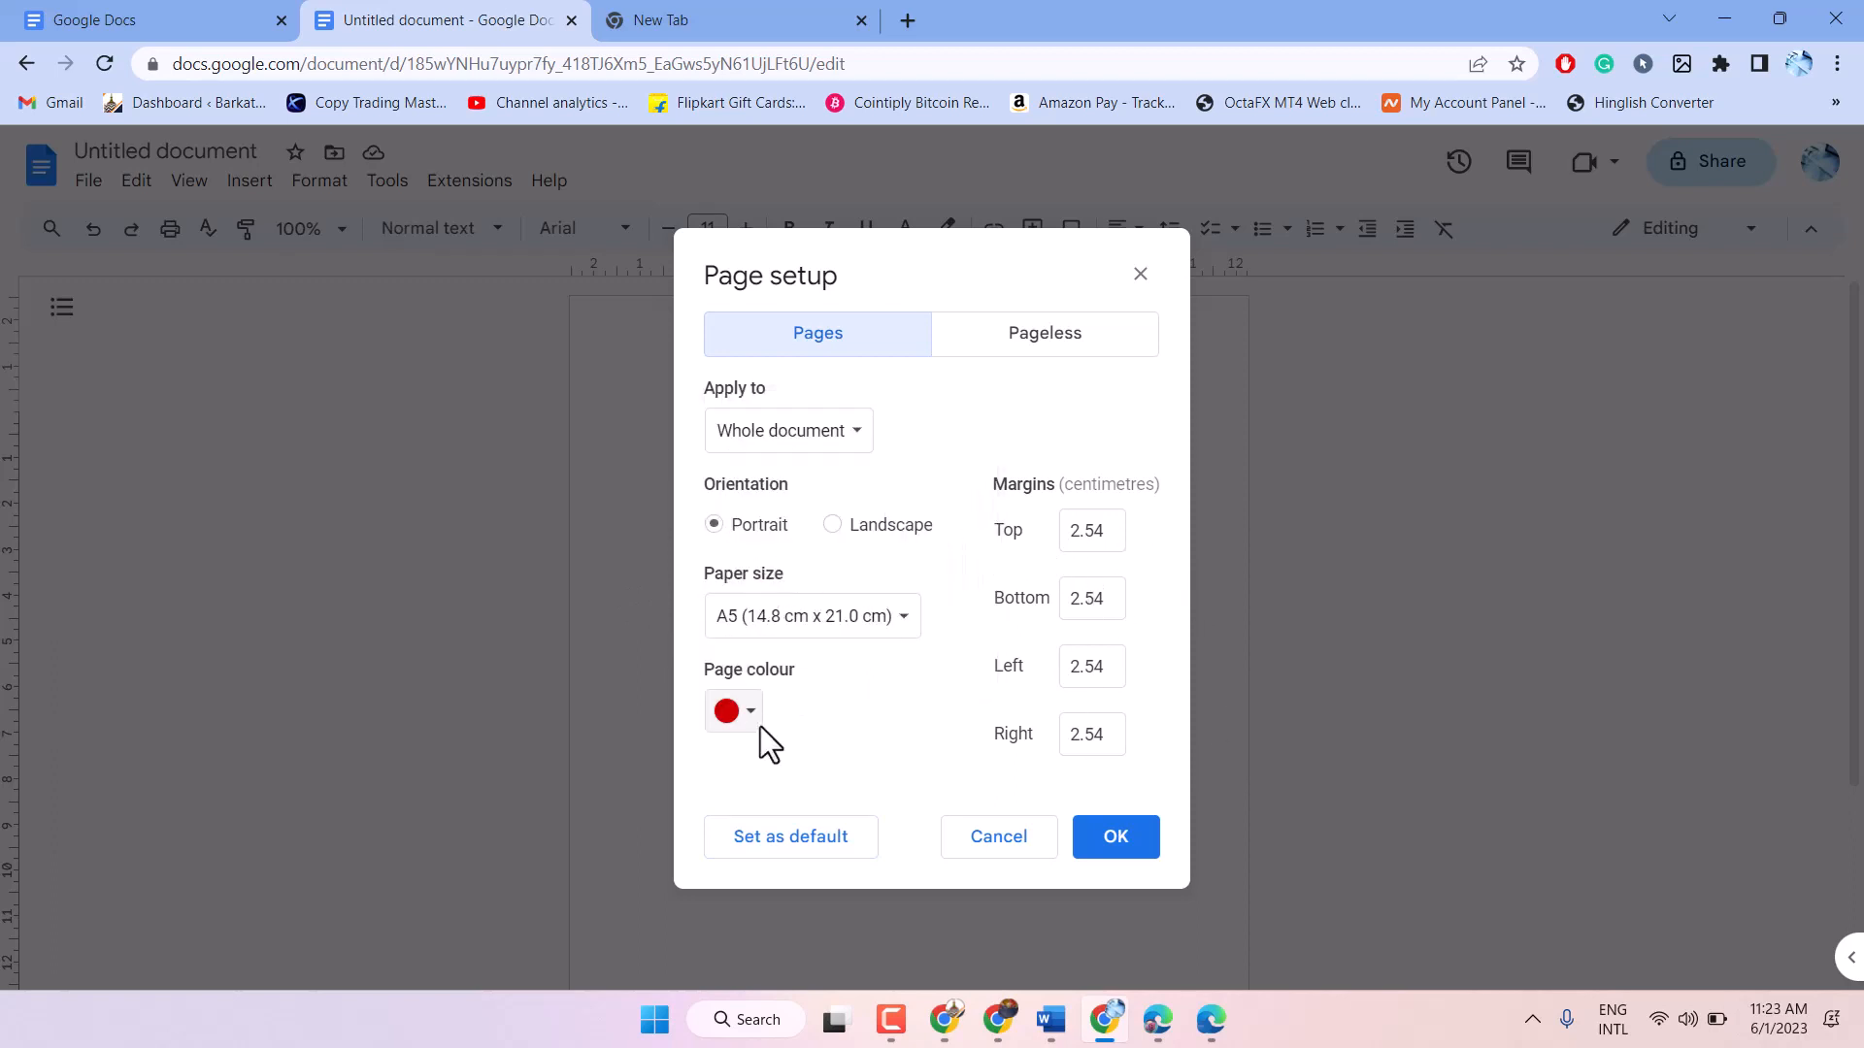
click(733, 711)
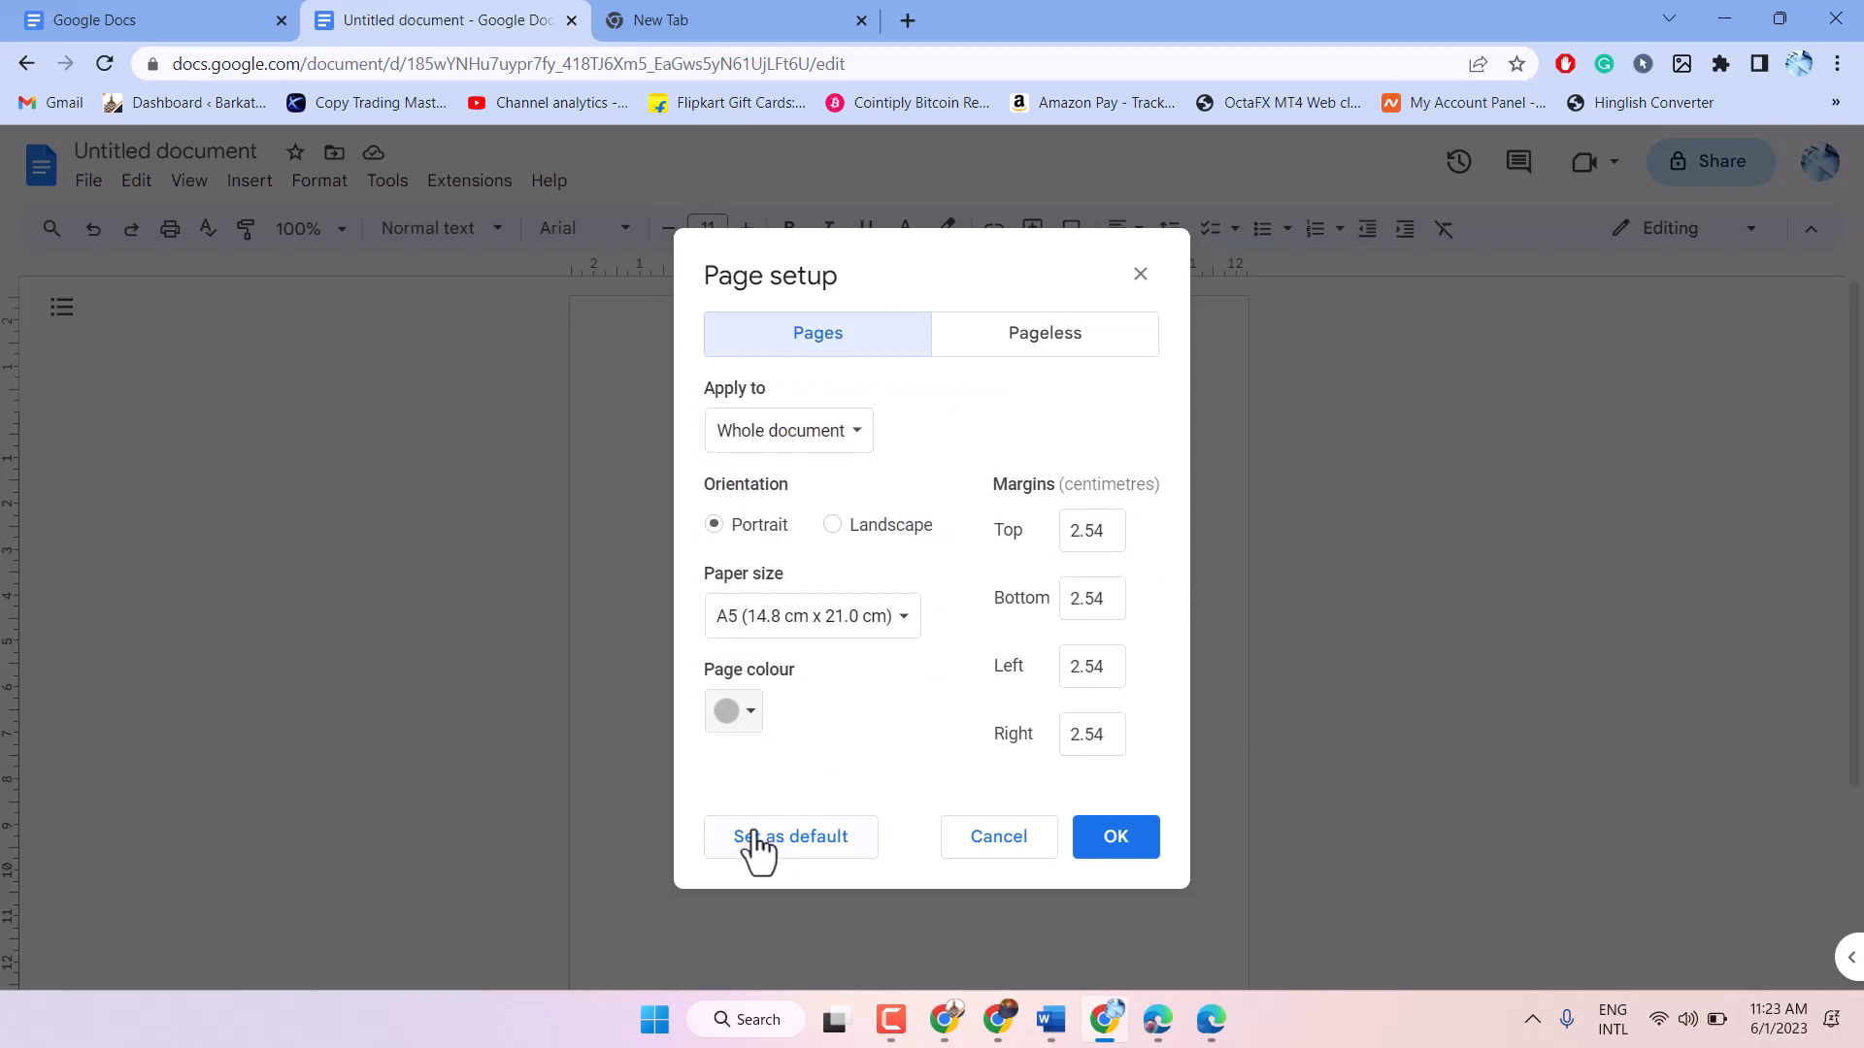
click(790, 836)
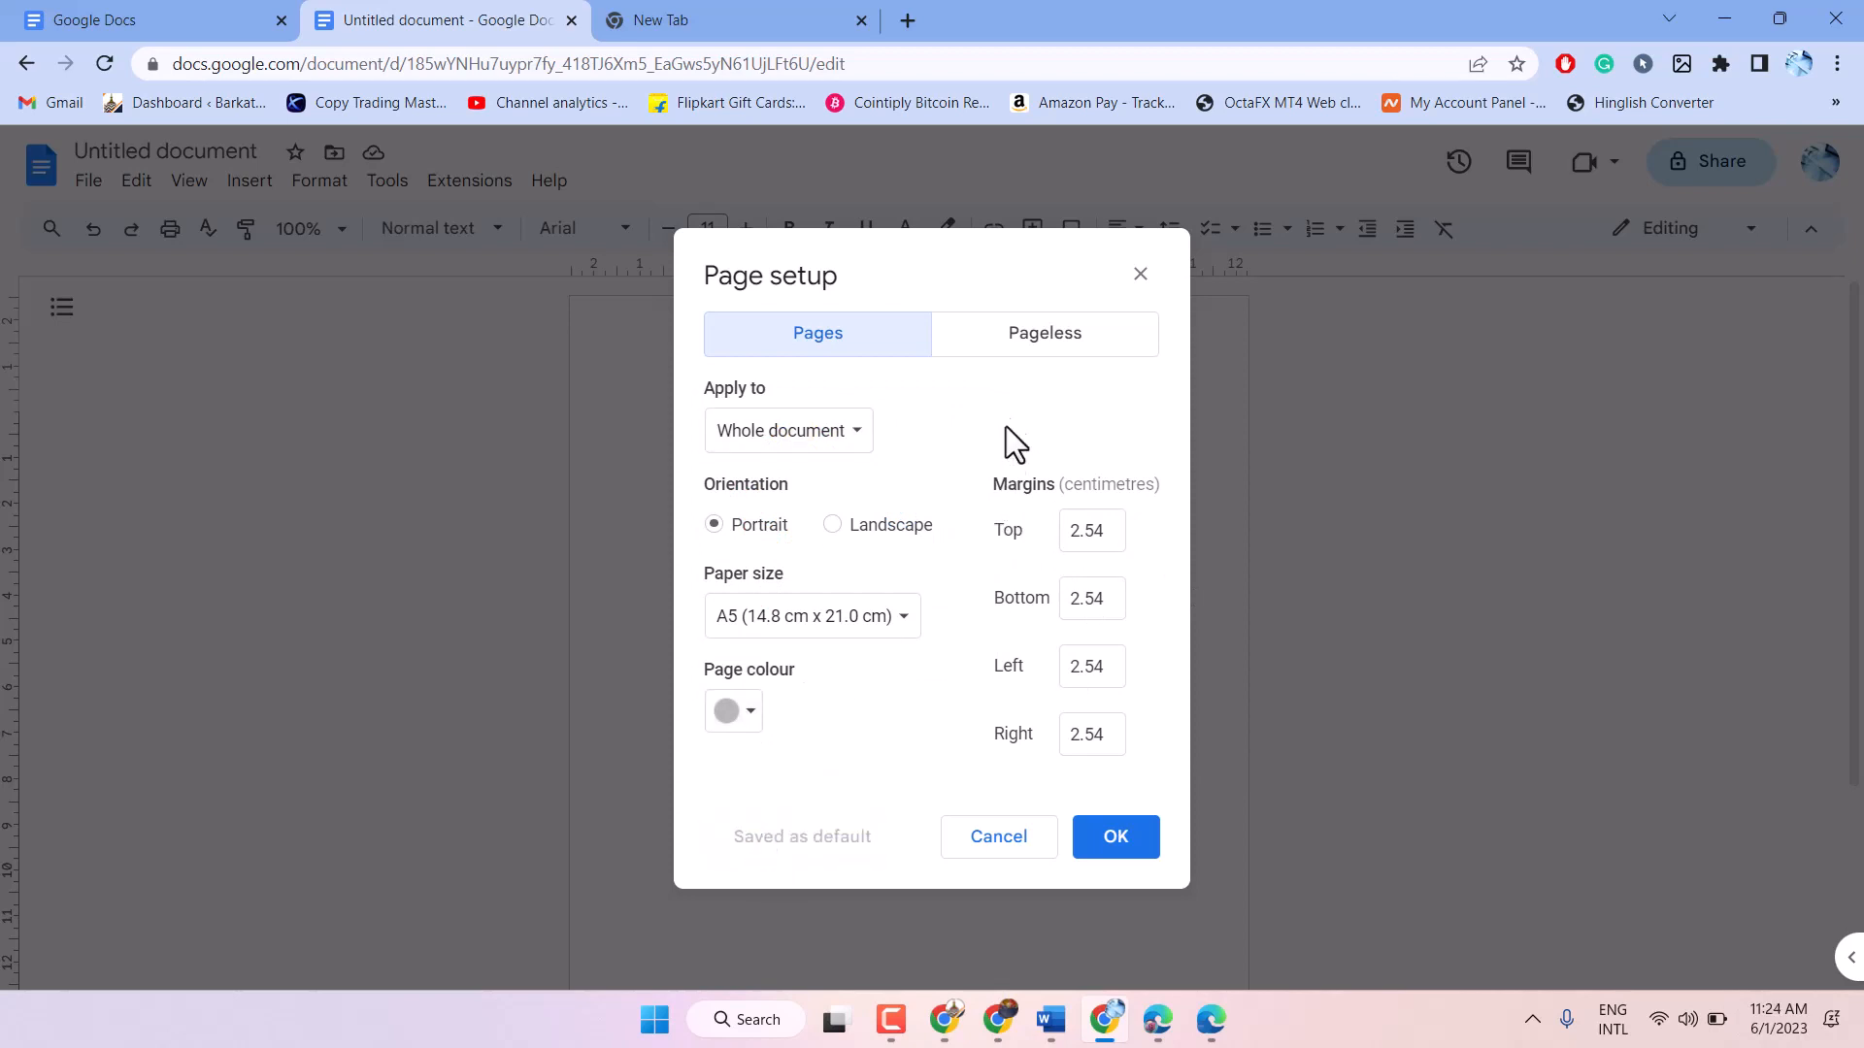
click(1045, 334)
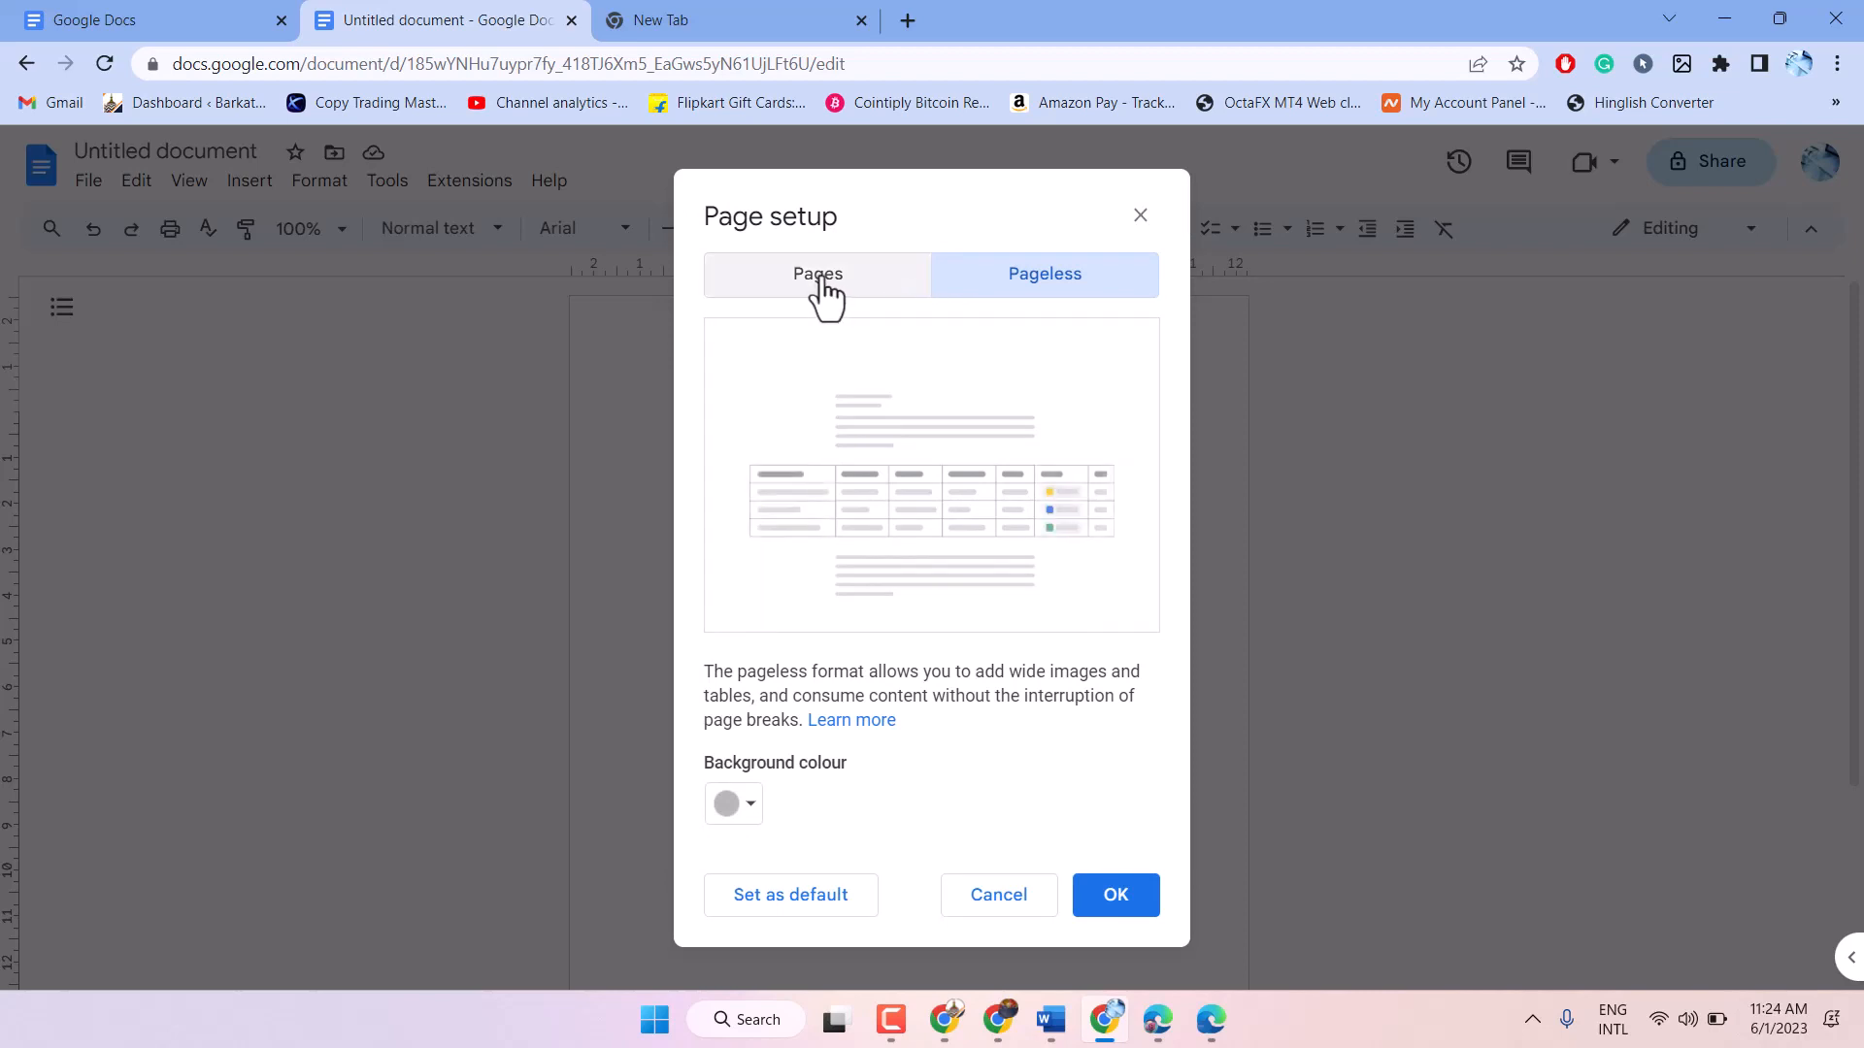
click(816, 275)
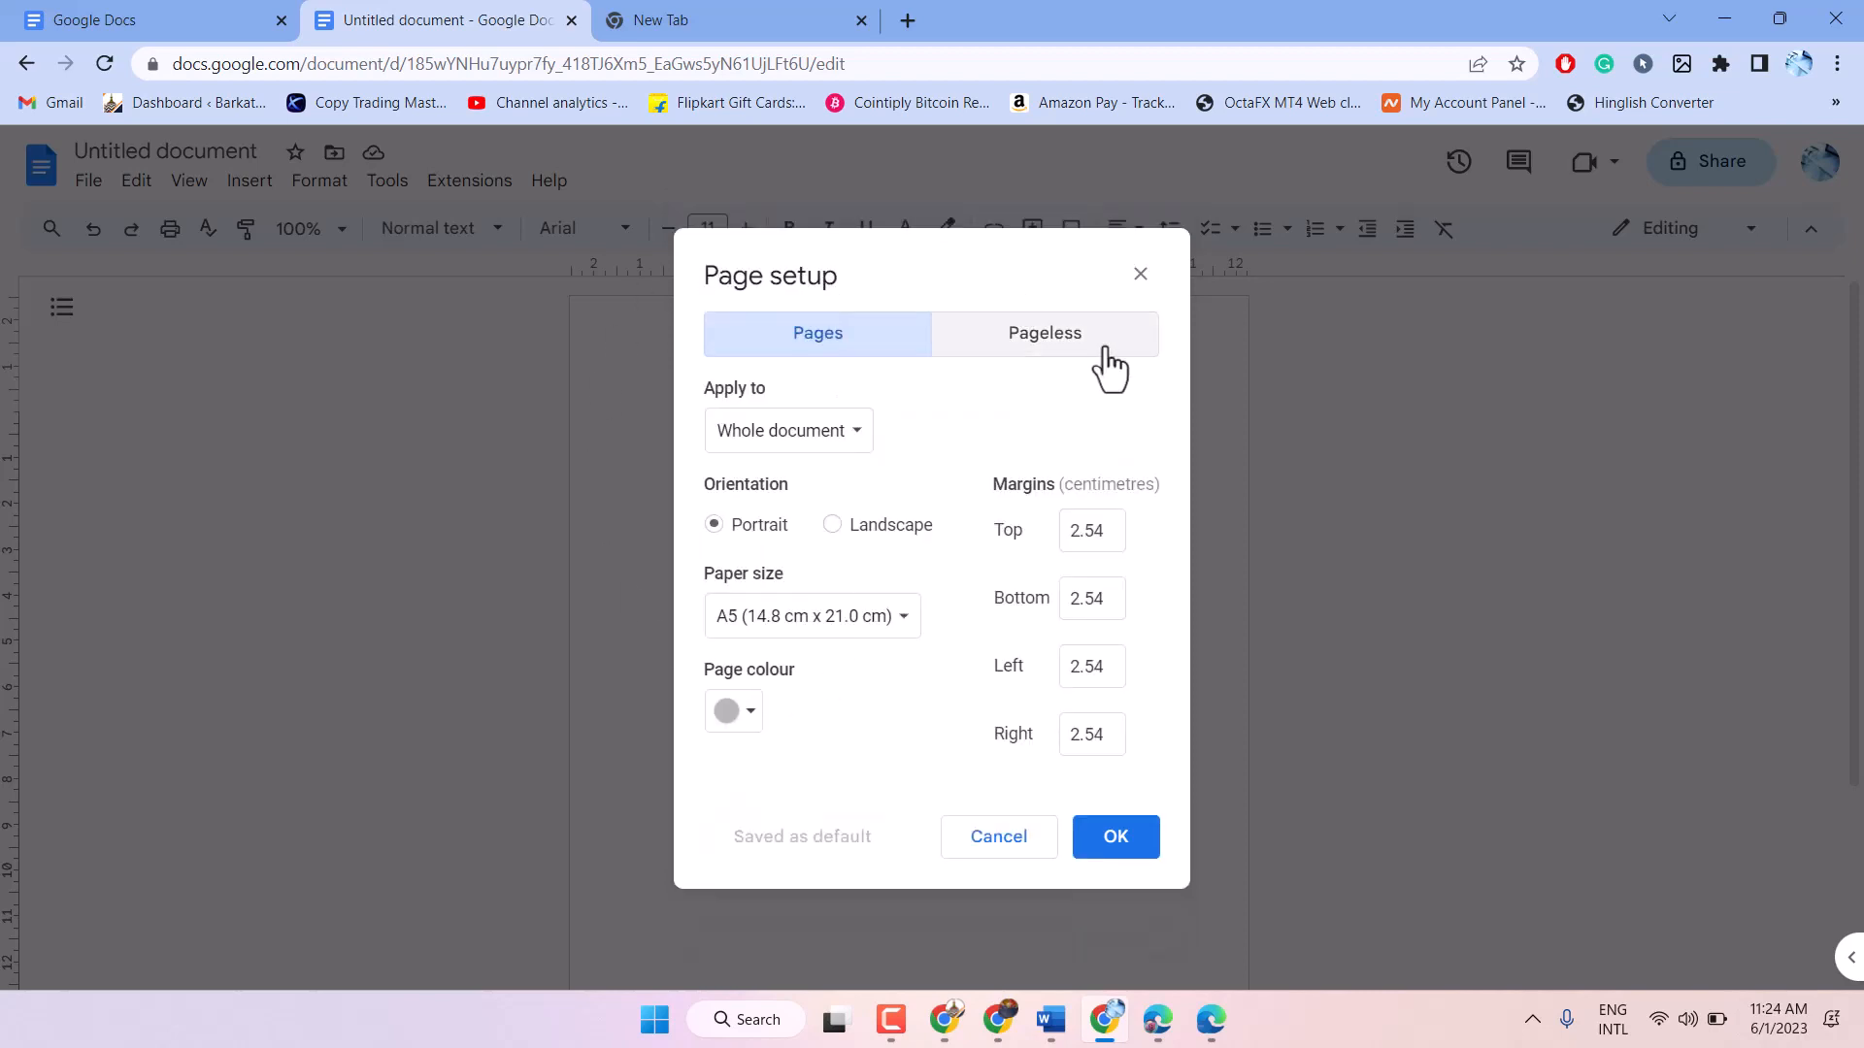
click(1044, 332)
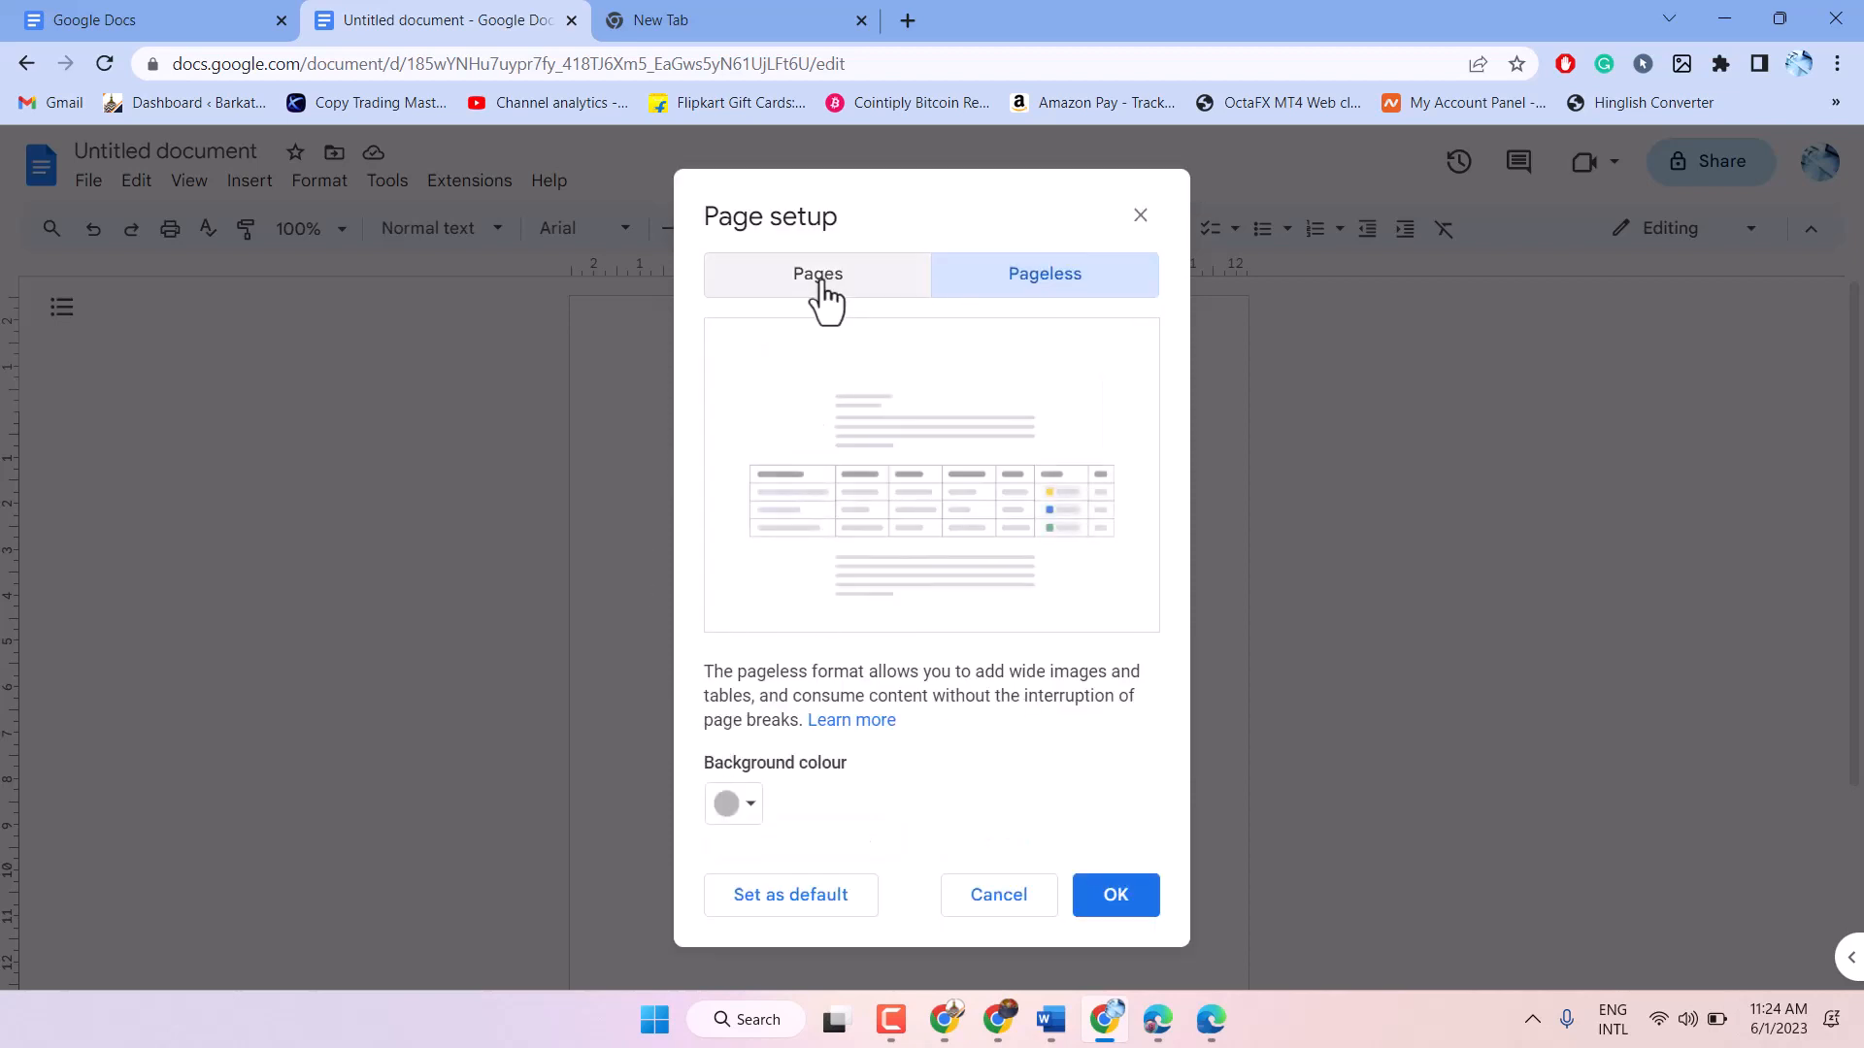
click(817, 273)
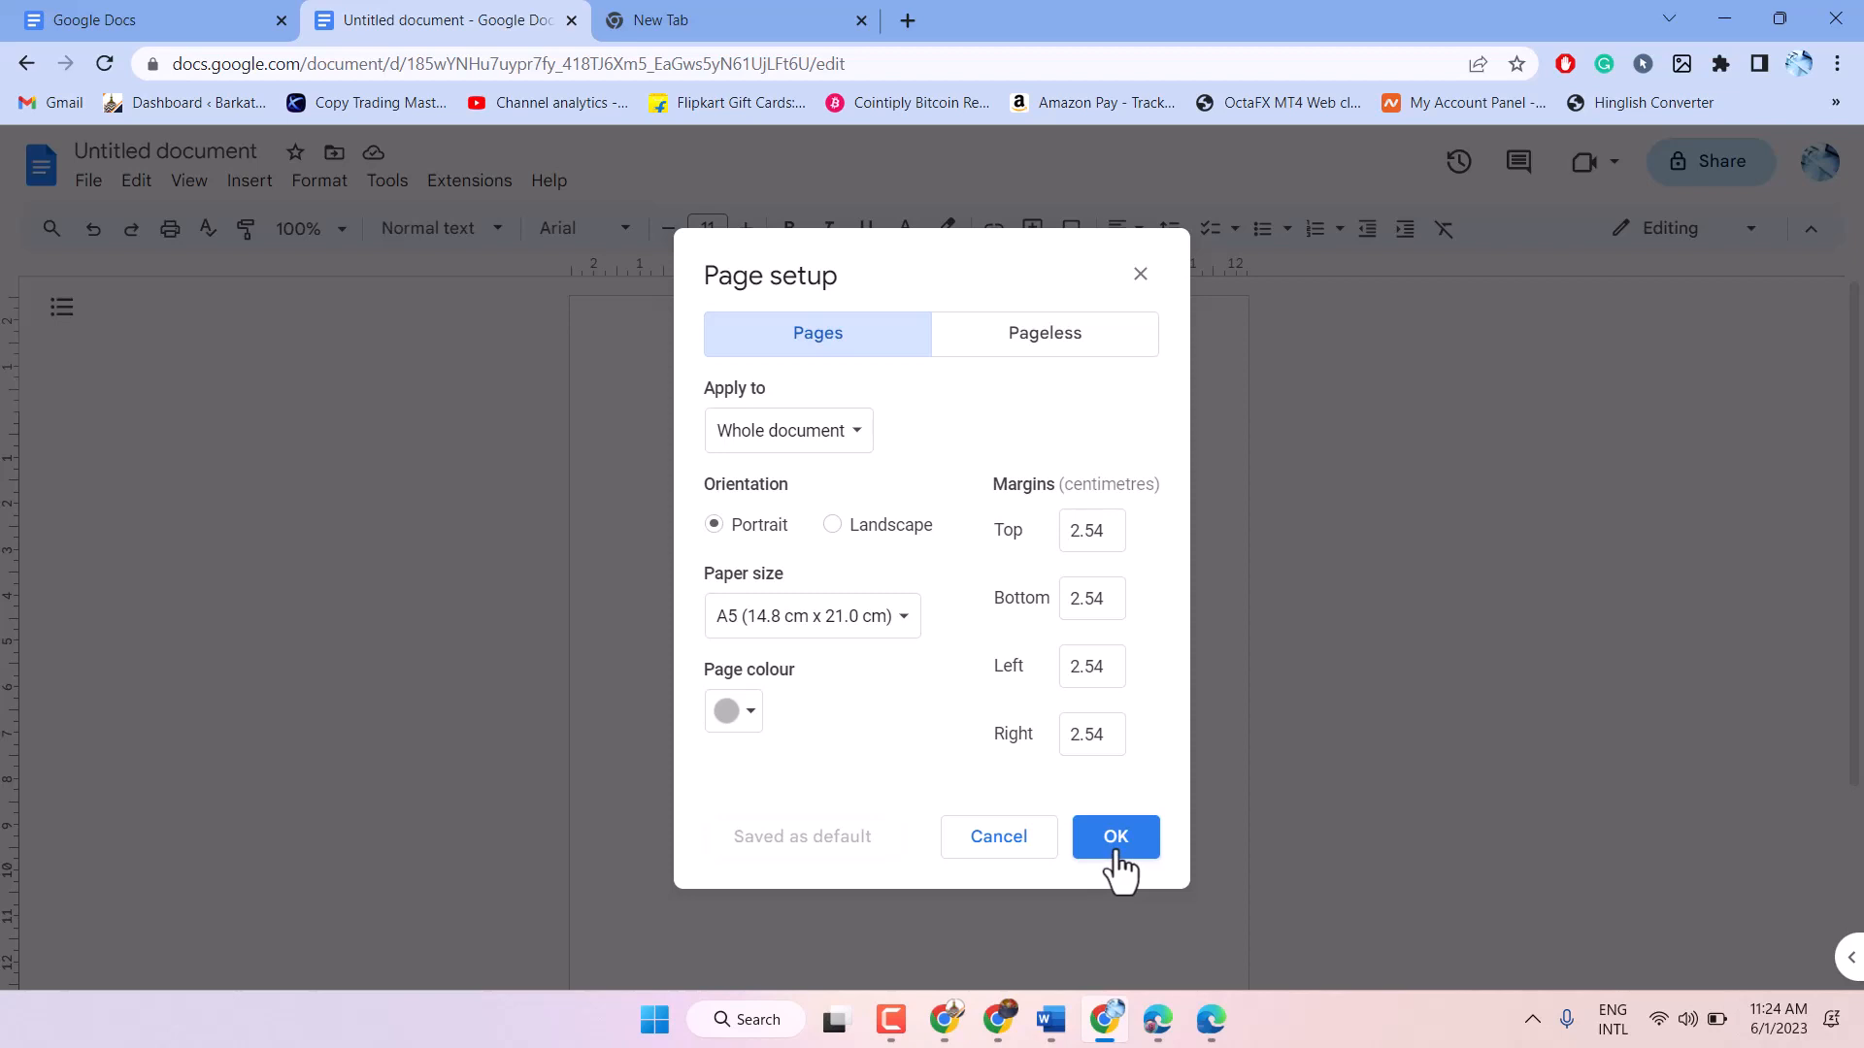